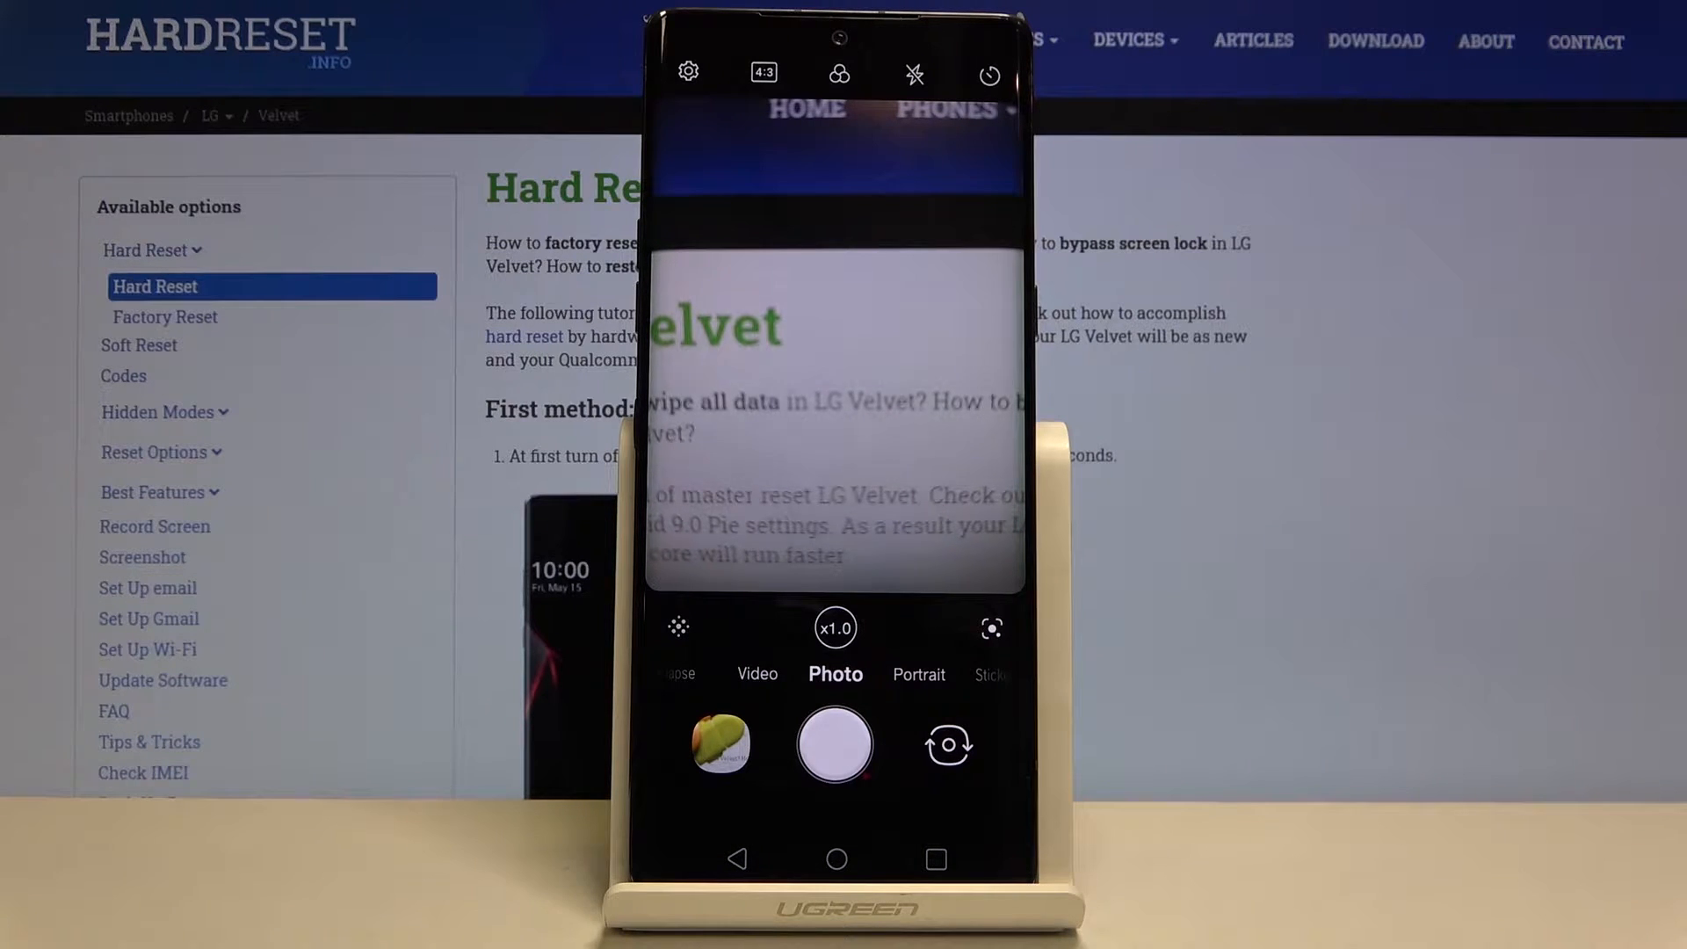
# Switch the camera from the mode strip through More into Manual Camera mode.
pyautogui.click(833, 745)
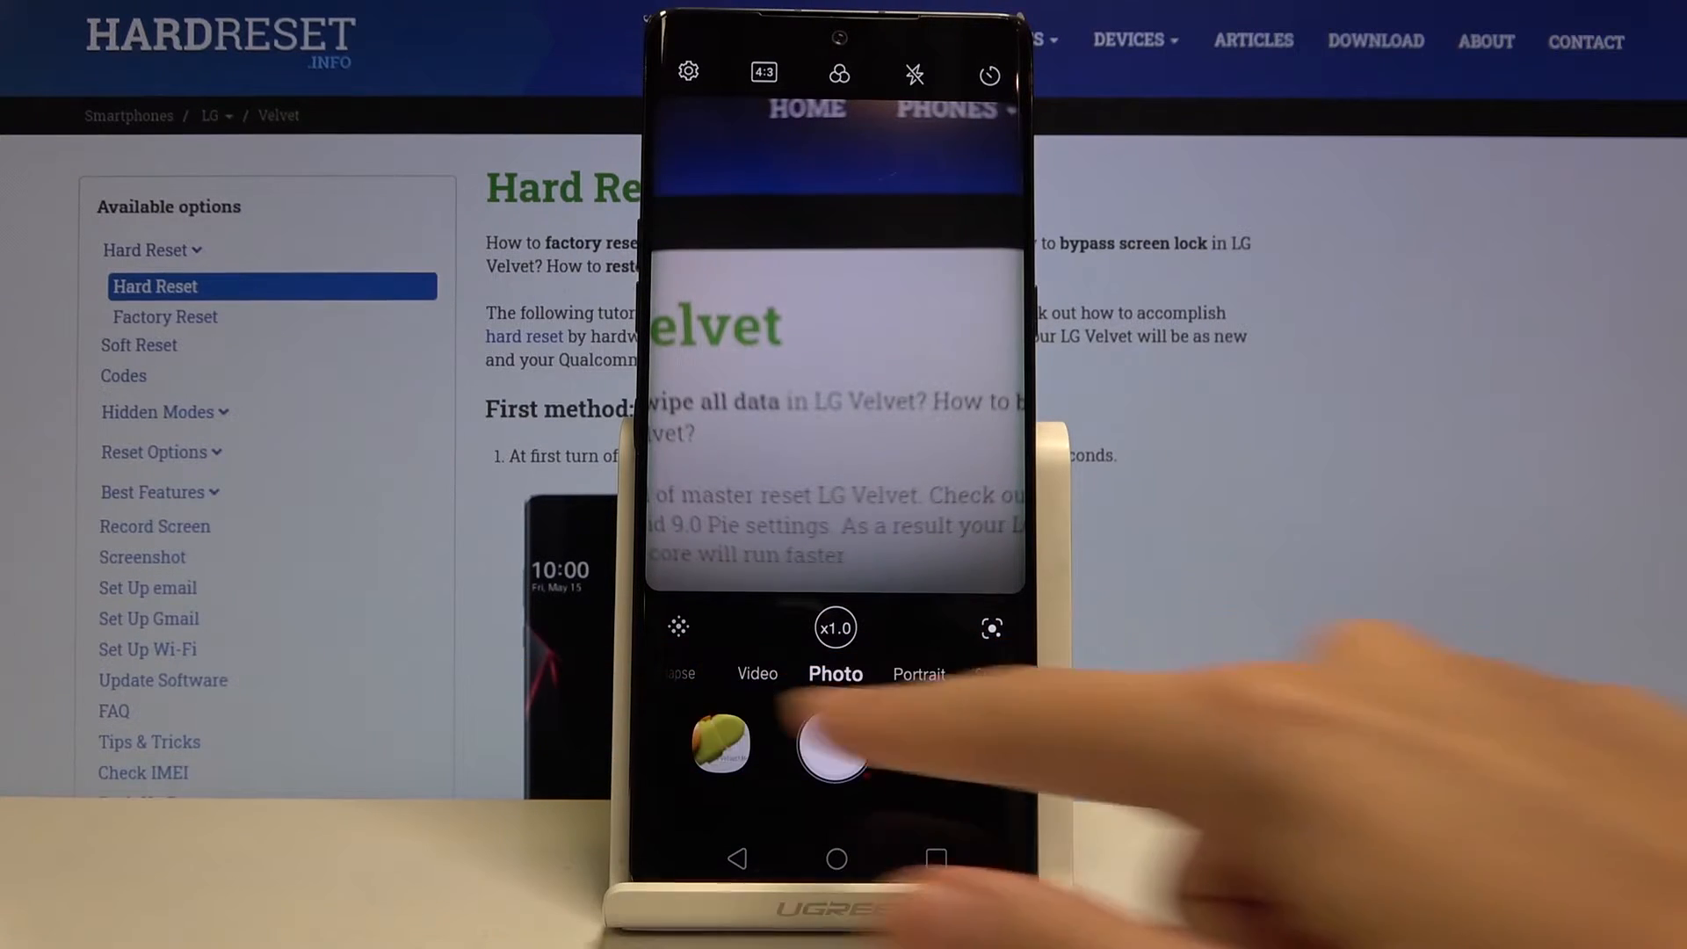
pyautogui.click(917, 673)
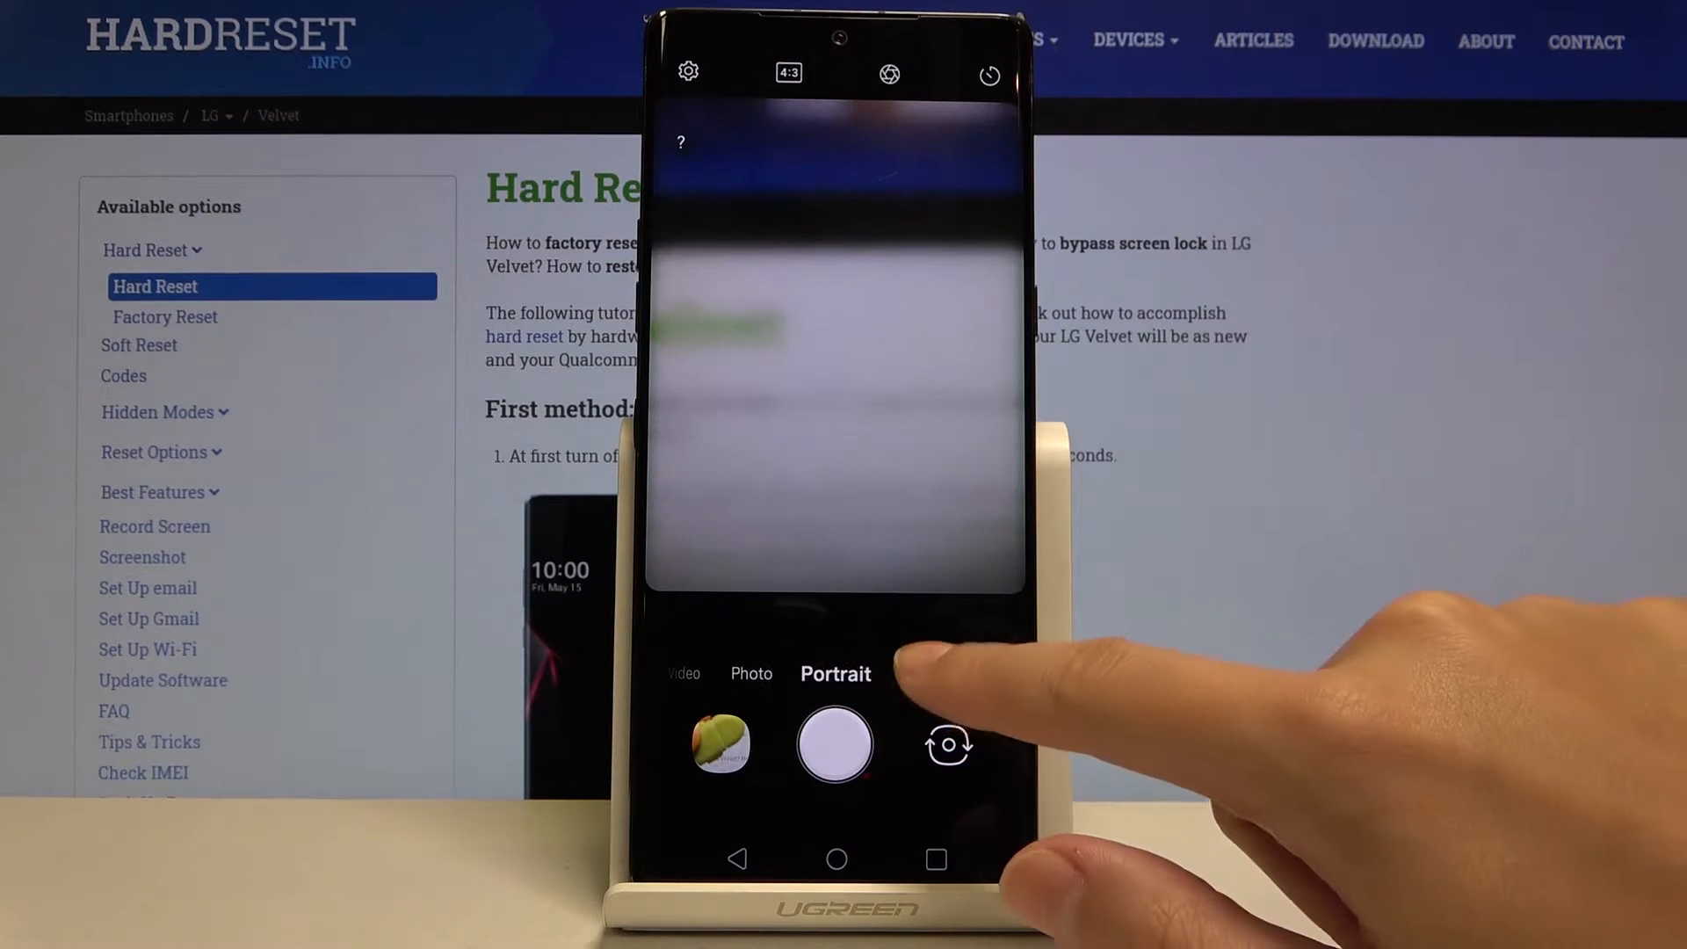
pyautogui.click(833, 673)
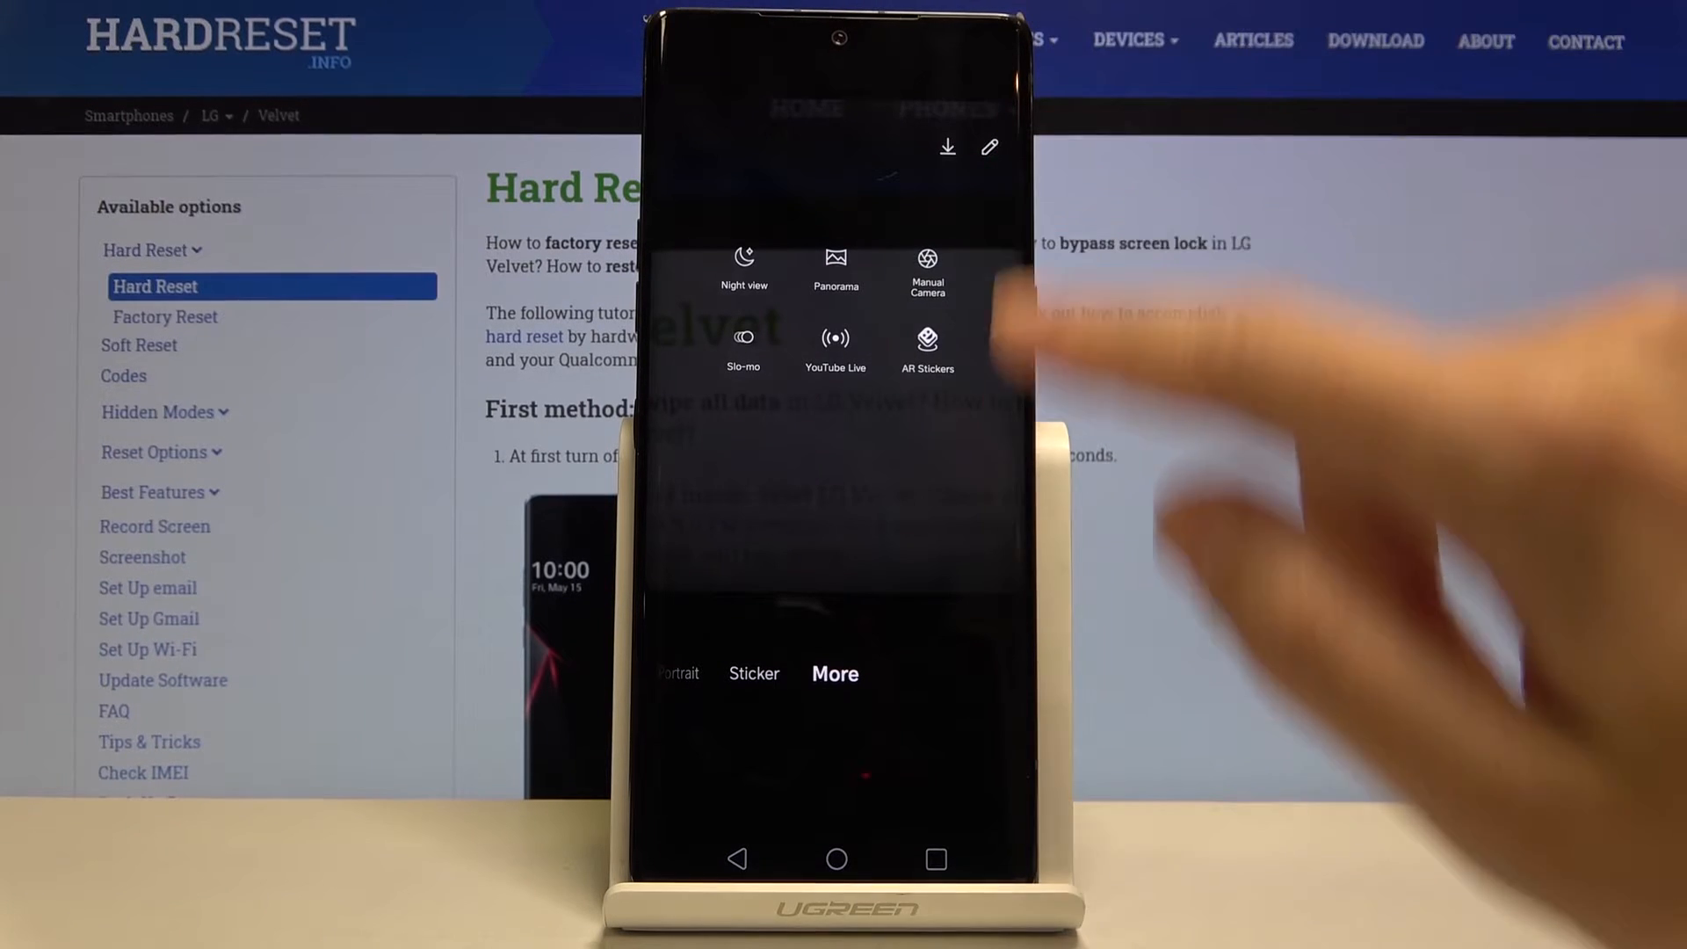
pyautogui.click(926, 271)
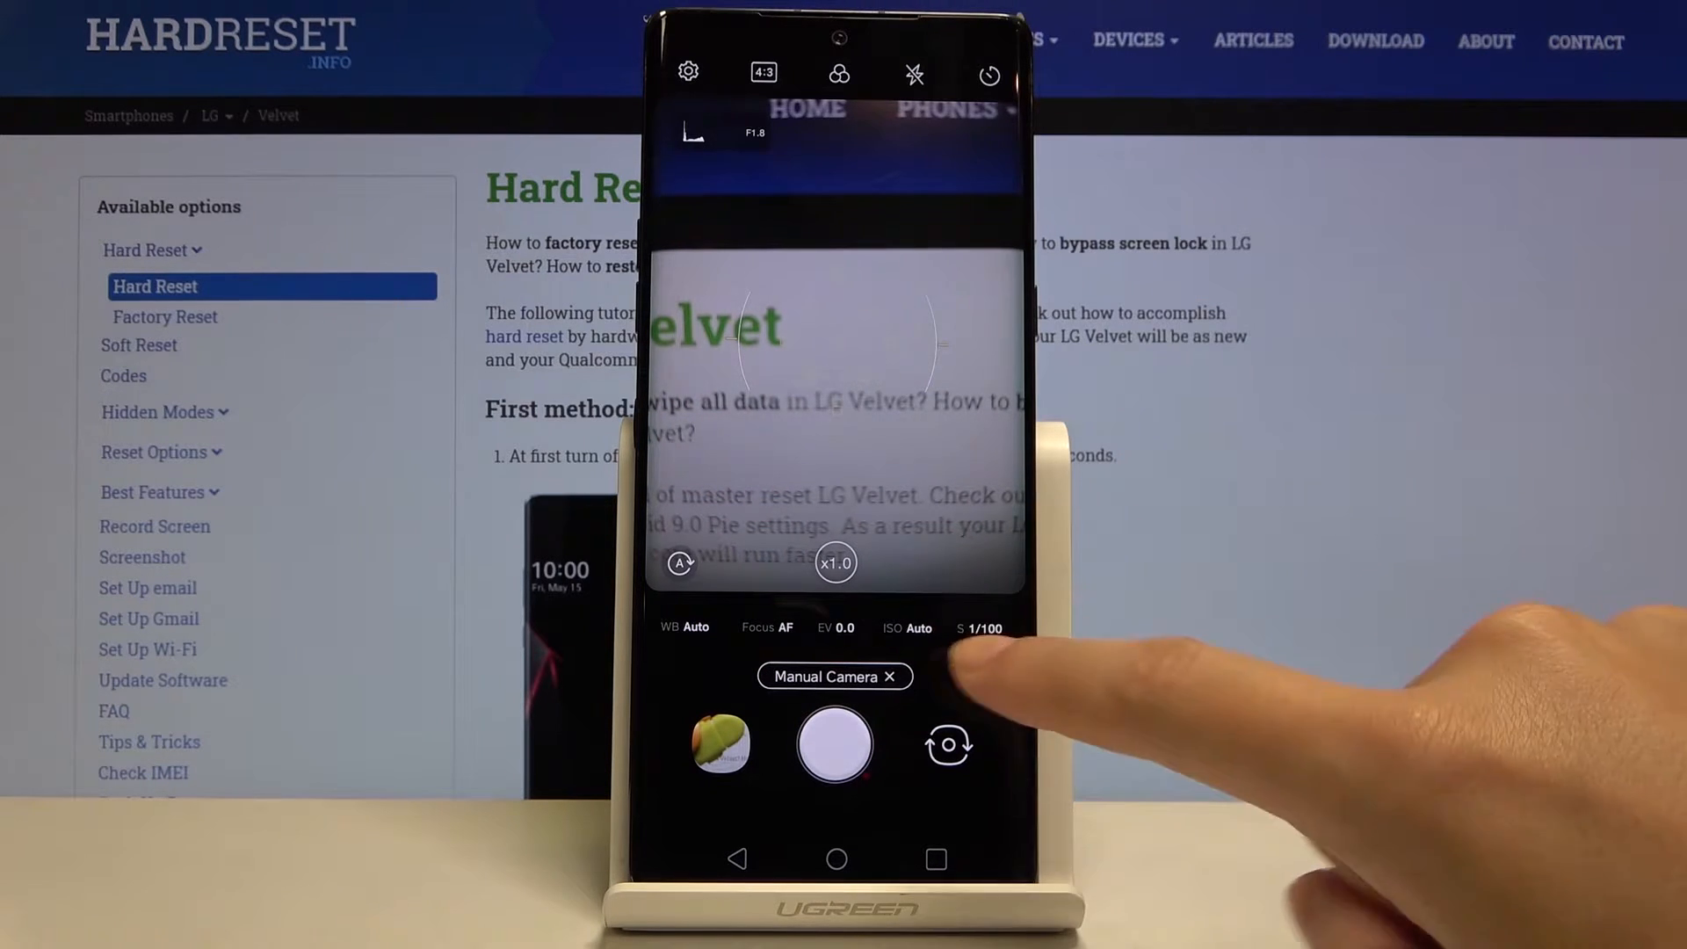
# Move the shutter speed off the washed-out 20 setting toward faster values near 1/100.
pyautogui.click(981, 627)
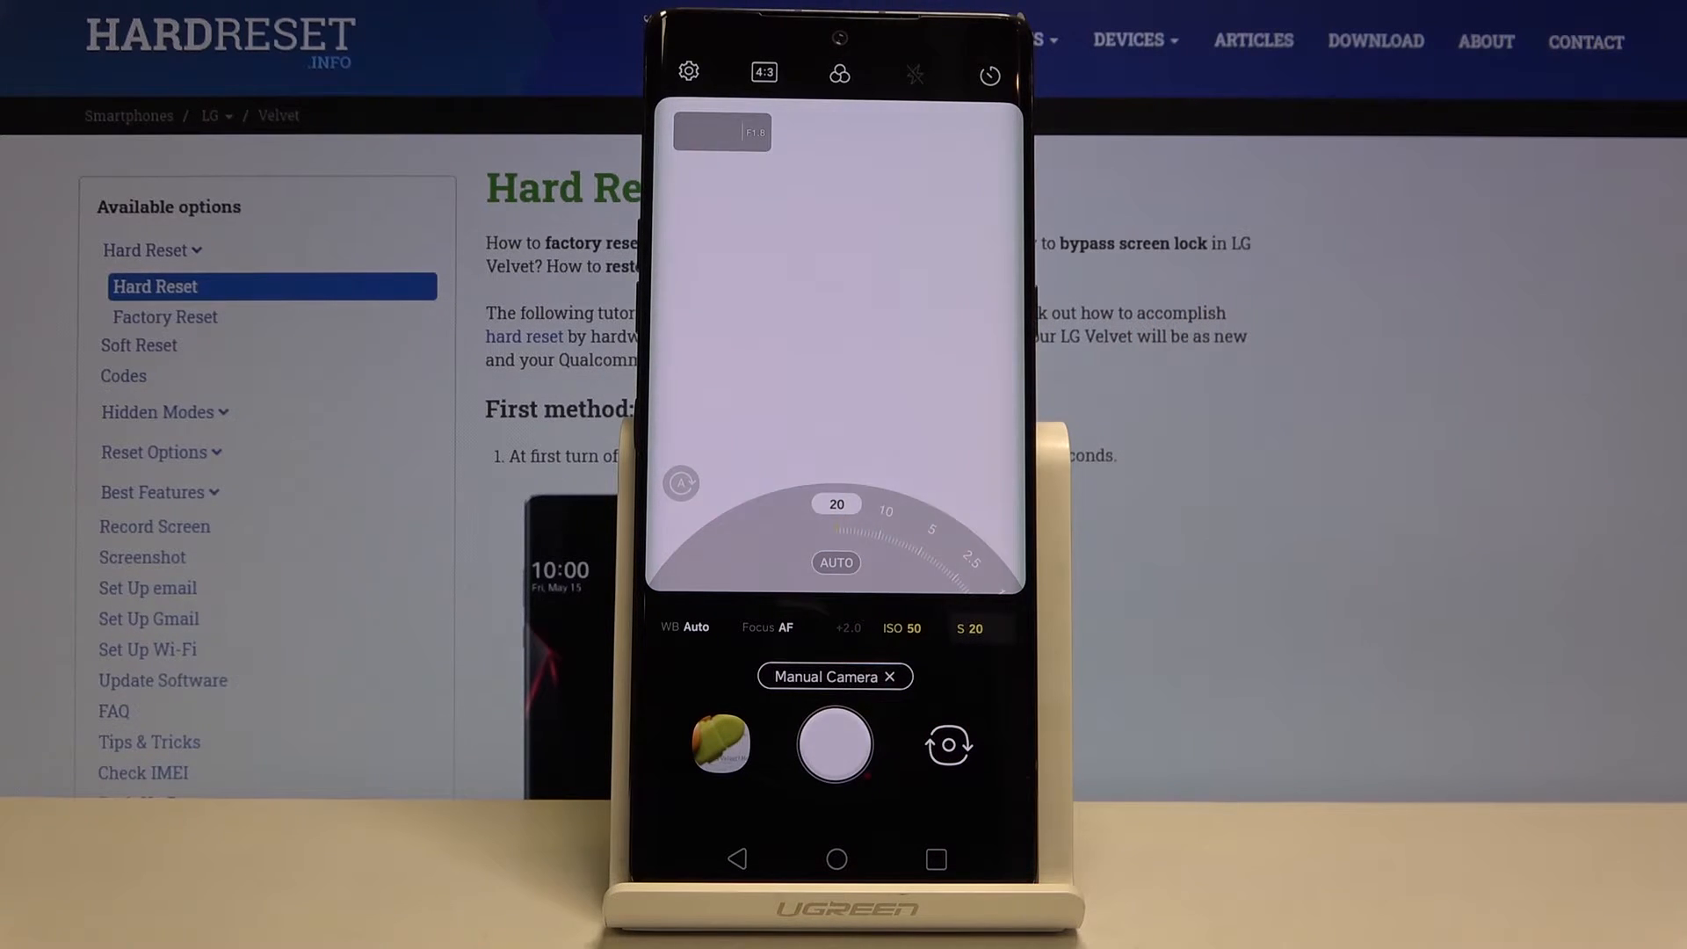
pyautogui.moveTo(882, 517); pyautogui.dragTo(754, 538)
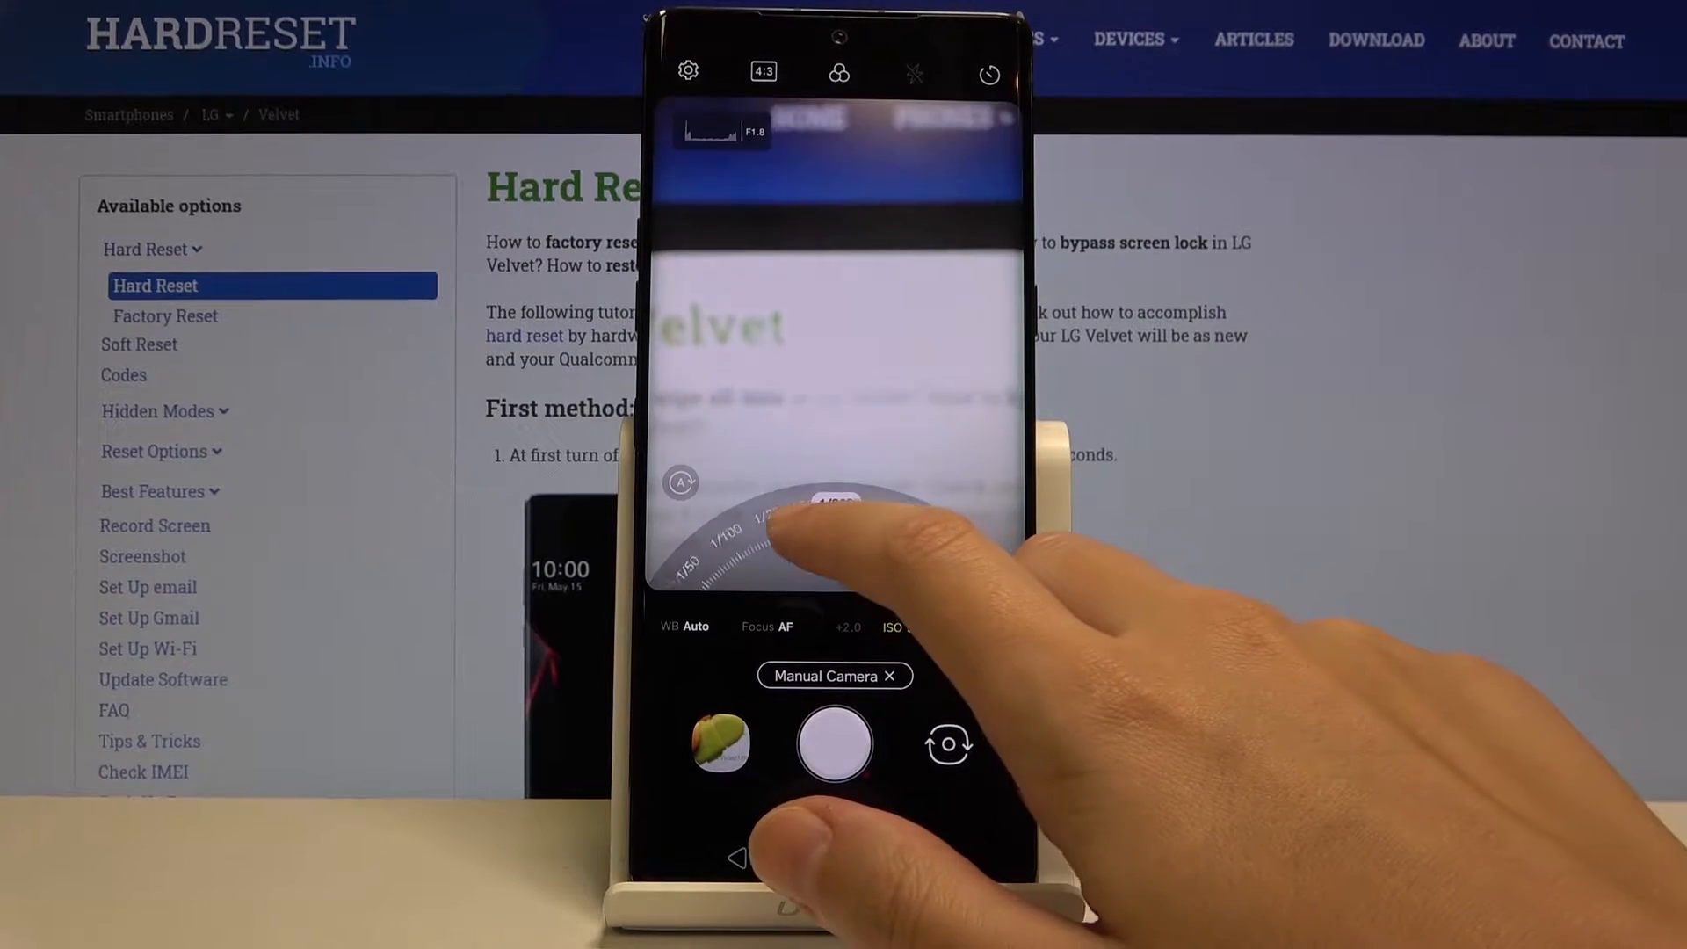
pyautogui.moveTo(786, 527); pyautogui.dragTo(827, 517)
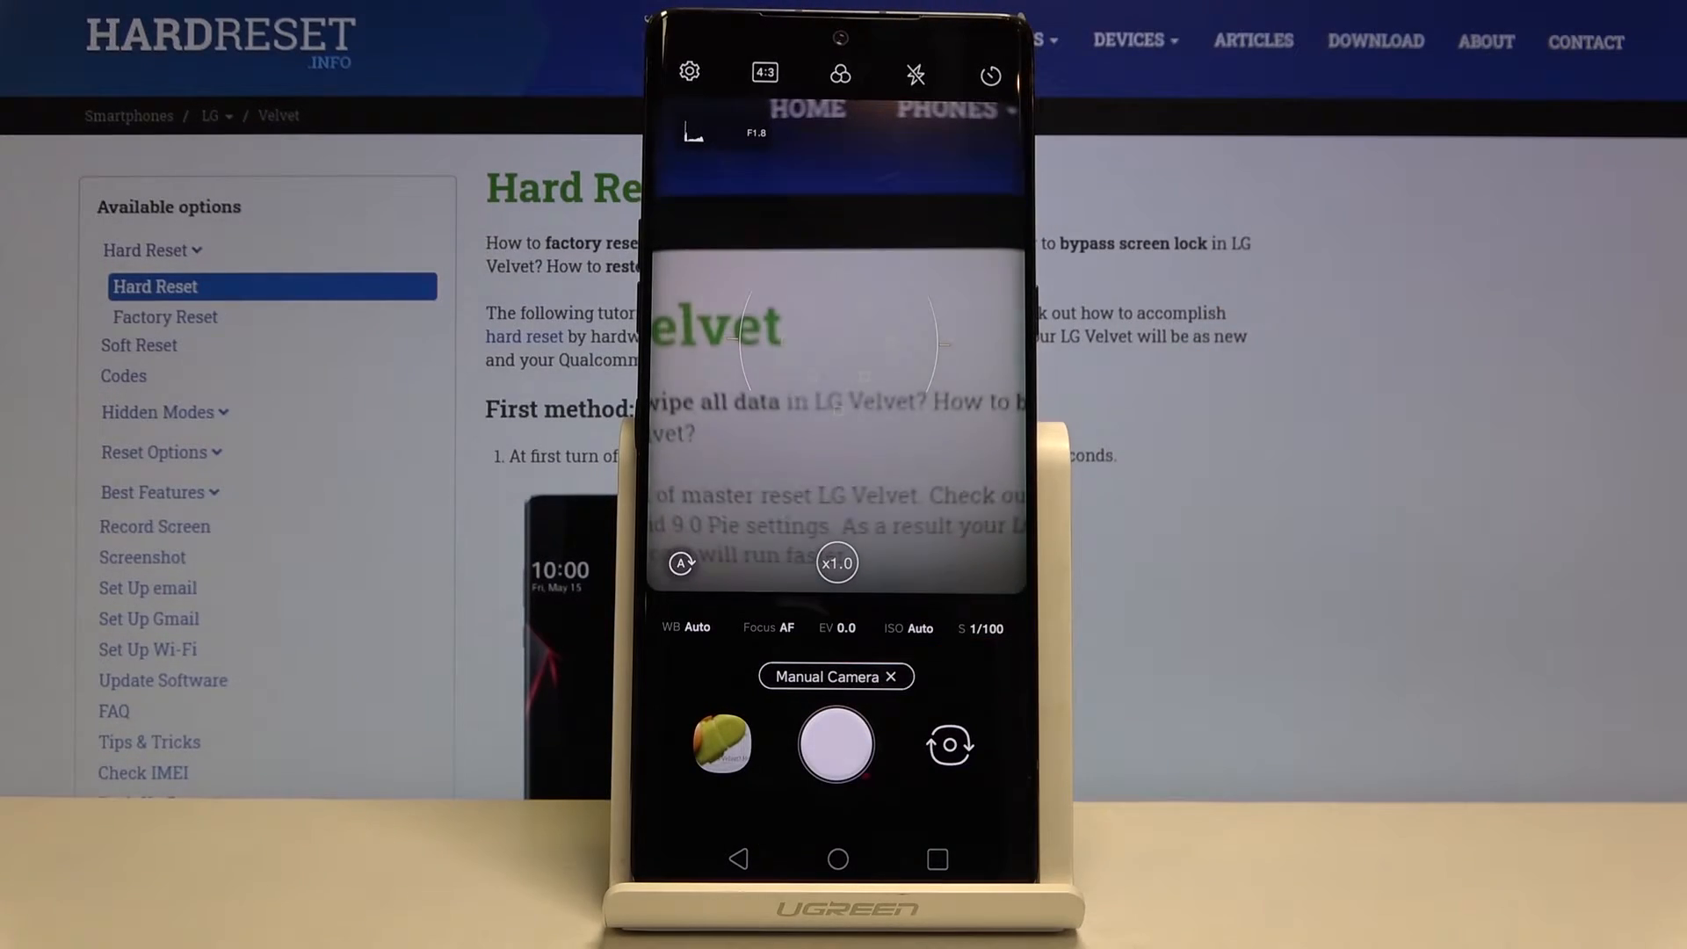
# Reset the manual parameters to auto: EV 0.0, auto ISO and 1/100 shutter.
pyautogui.click(907, 628)
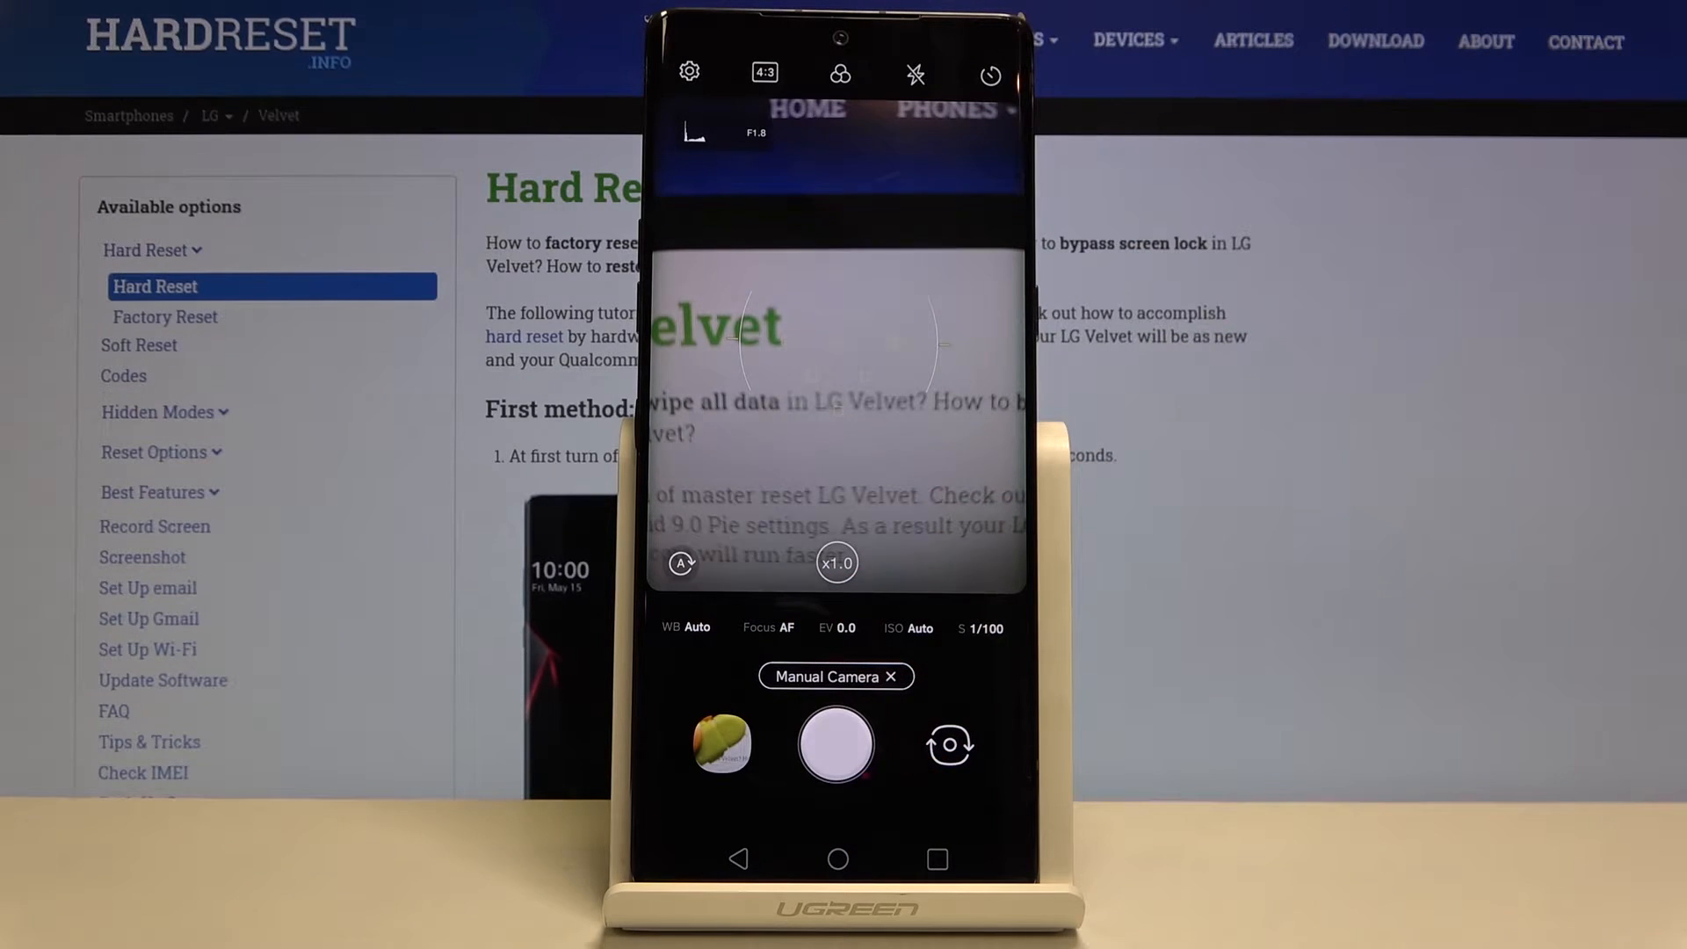
# Adjust exposure compensation through +2.0 and -1.0 down to -2.0.
pyautogui.click(839, 628)
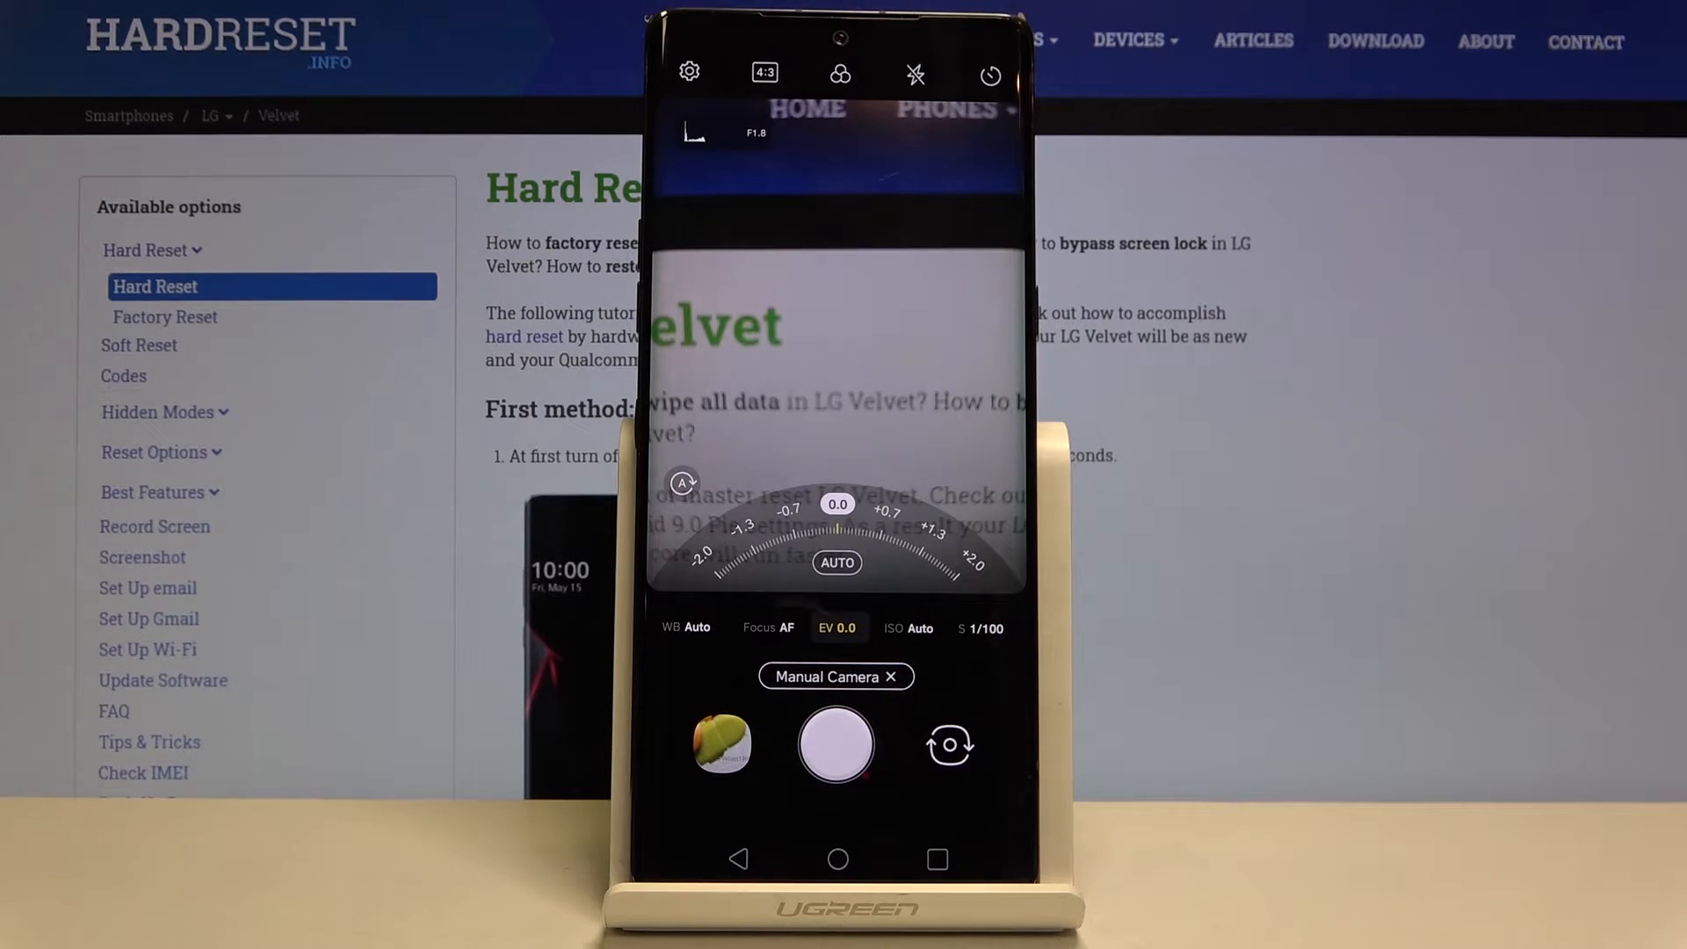
pyautogui.moveTo(837, 527); pyautogui.dragTo(871, 527)
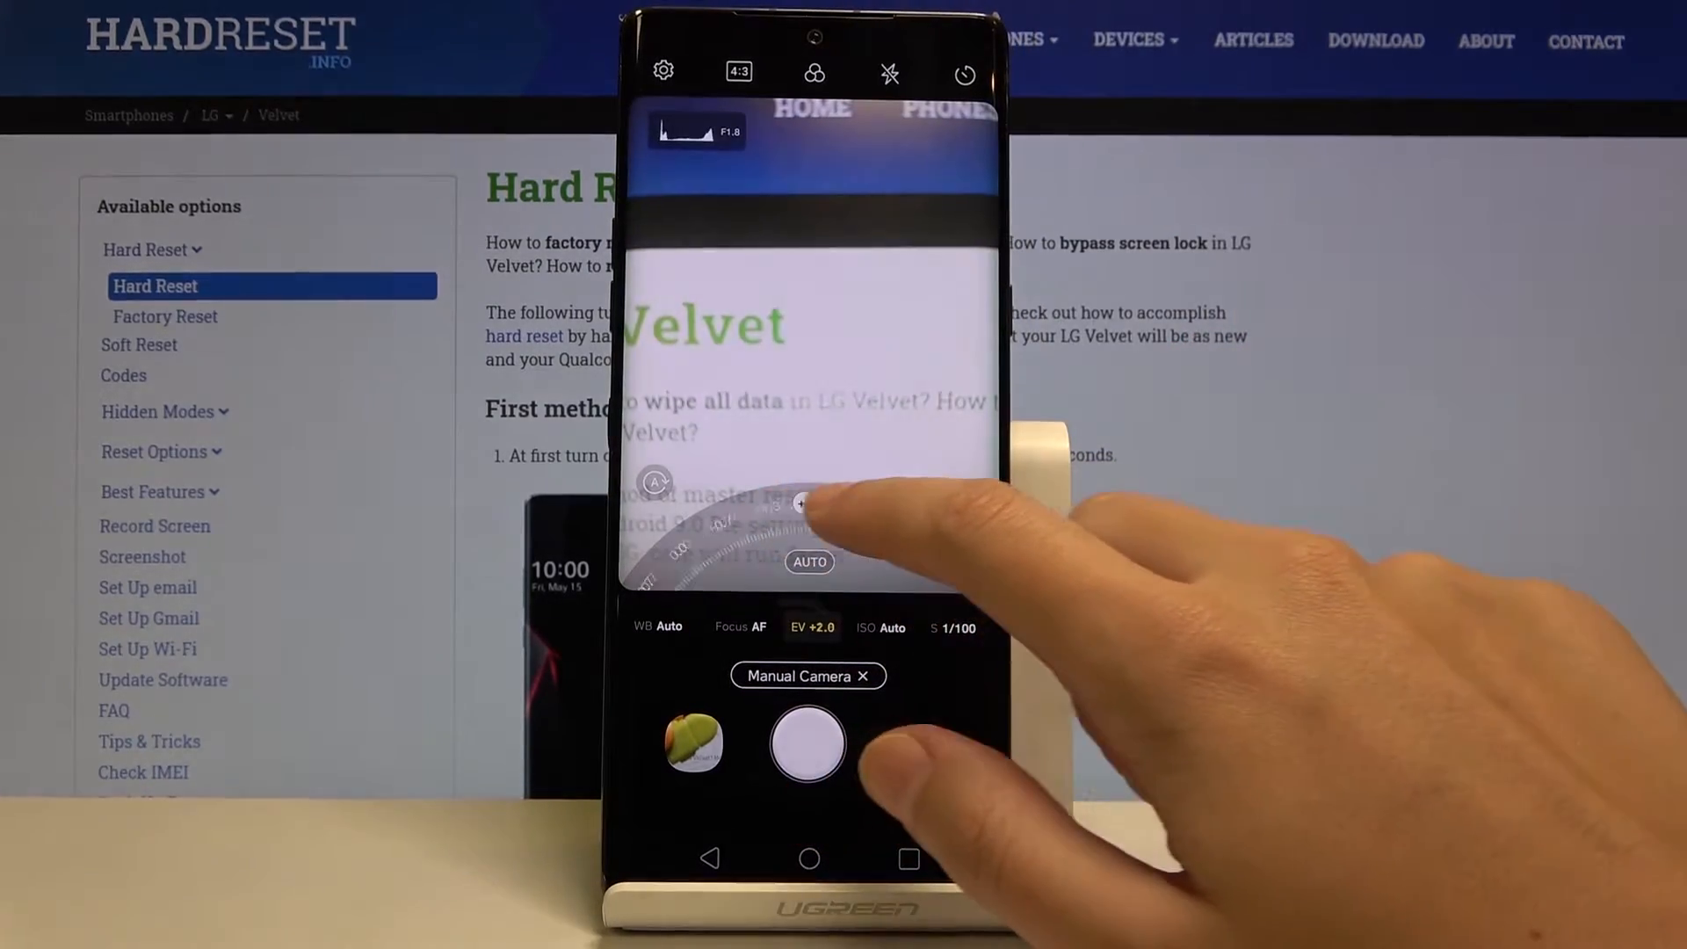
pyautogui.moveTo(840, 527); pyautogui.dragTo(796, 527)
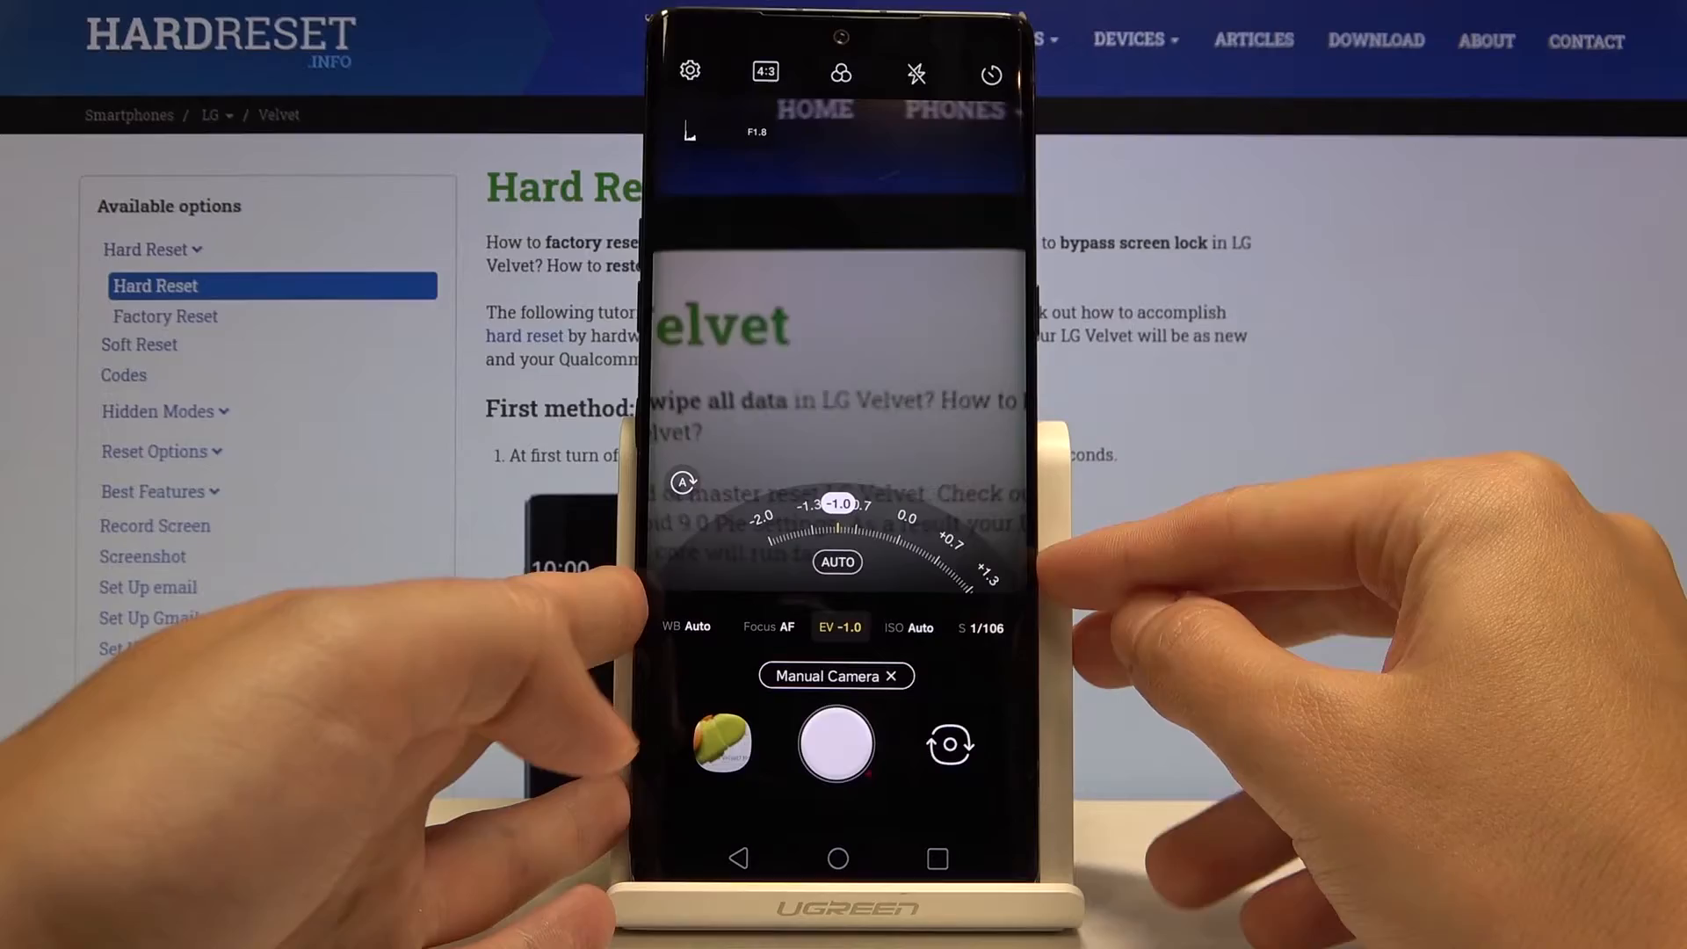
pyautogui.moveTo(840, 527); pyautogui.dragTo(871, 527)
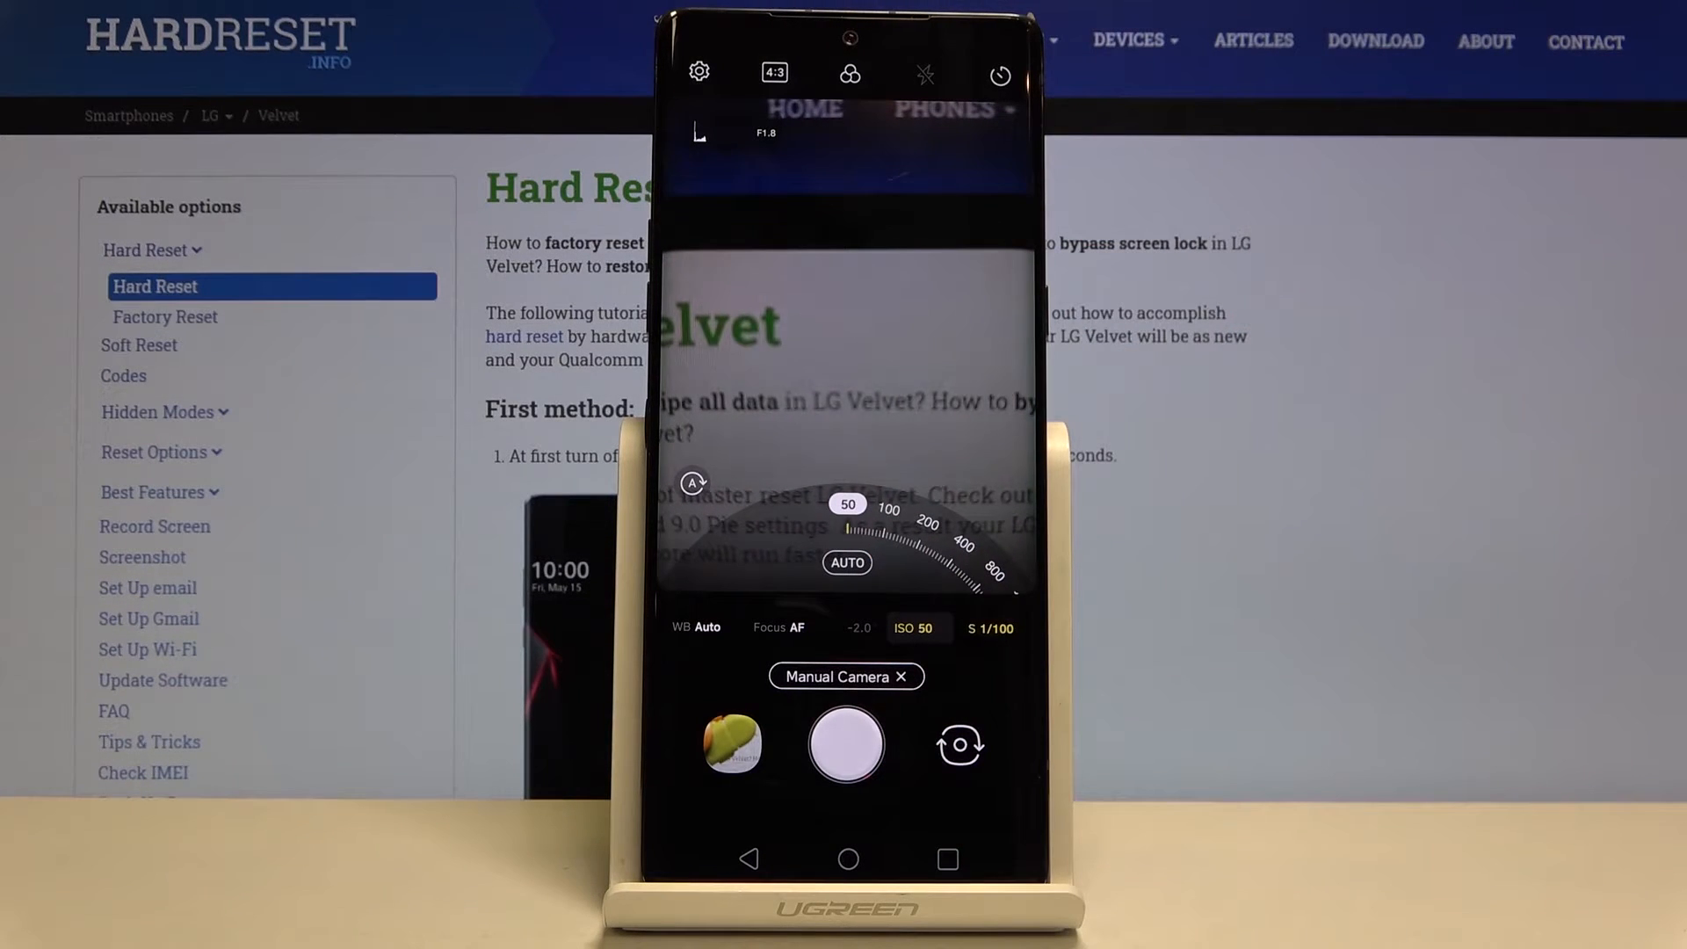
pyautogui.moveTo(1561, 473)
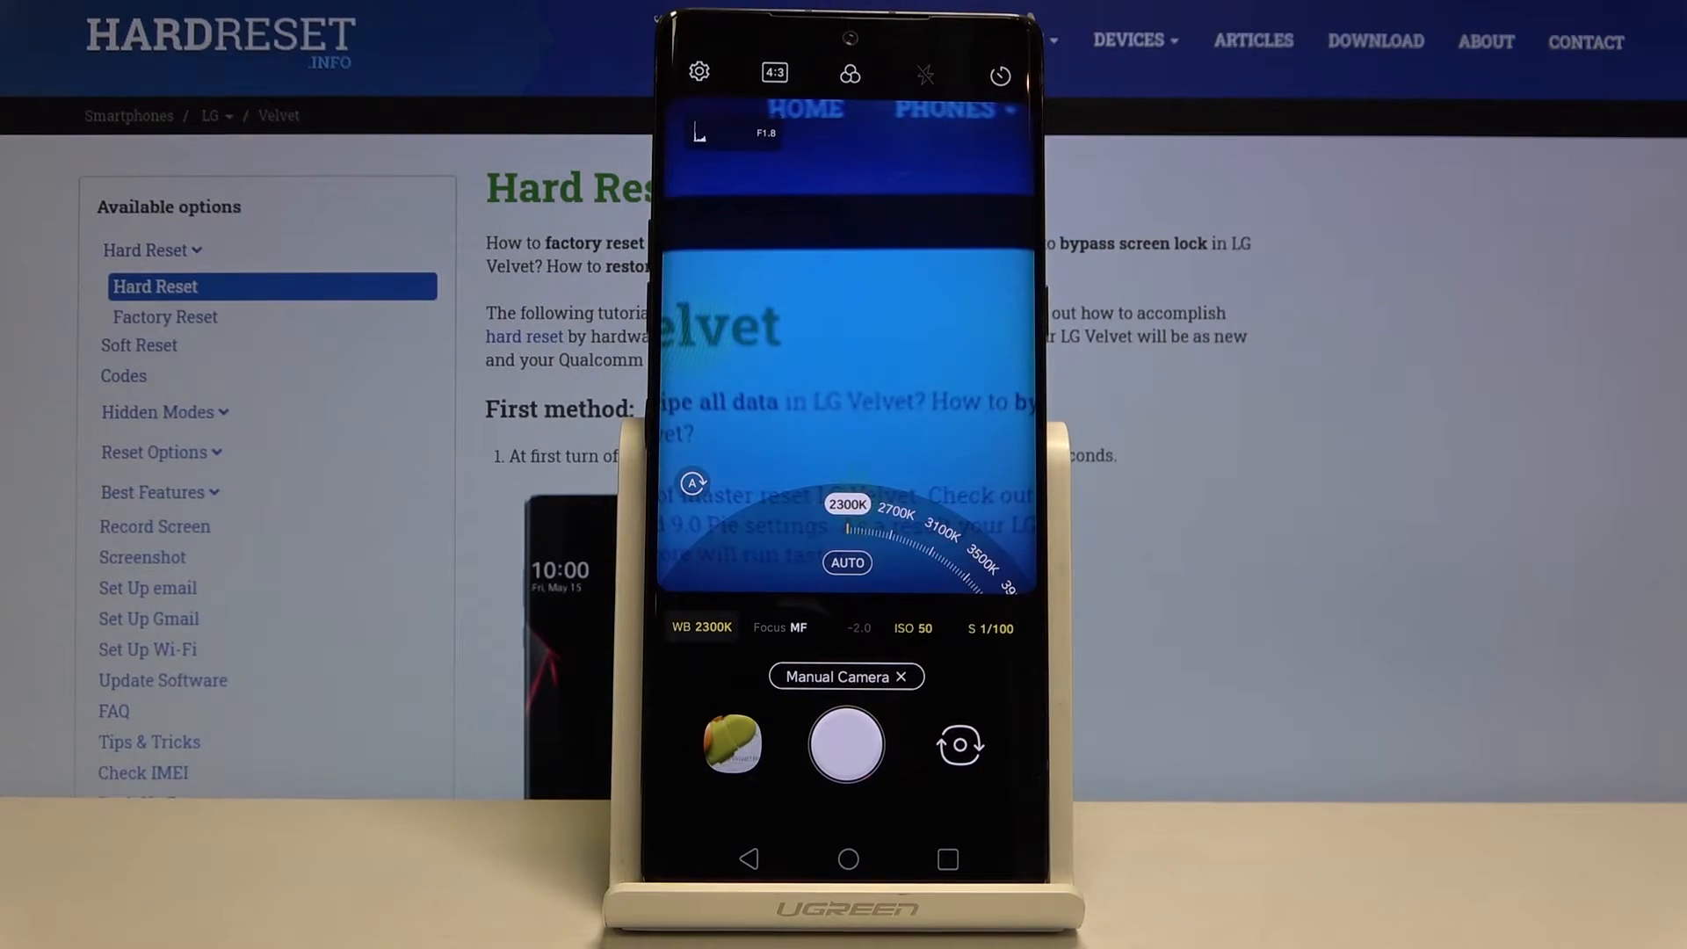
# Shift white balance up toward 4700K, then return all manual settings to automatic.
pyautogui.moveTo(850, 527); pyautogui.dragTo(893, 527)
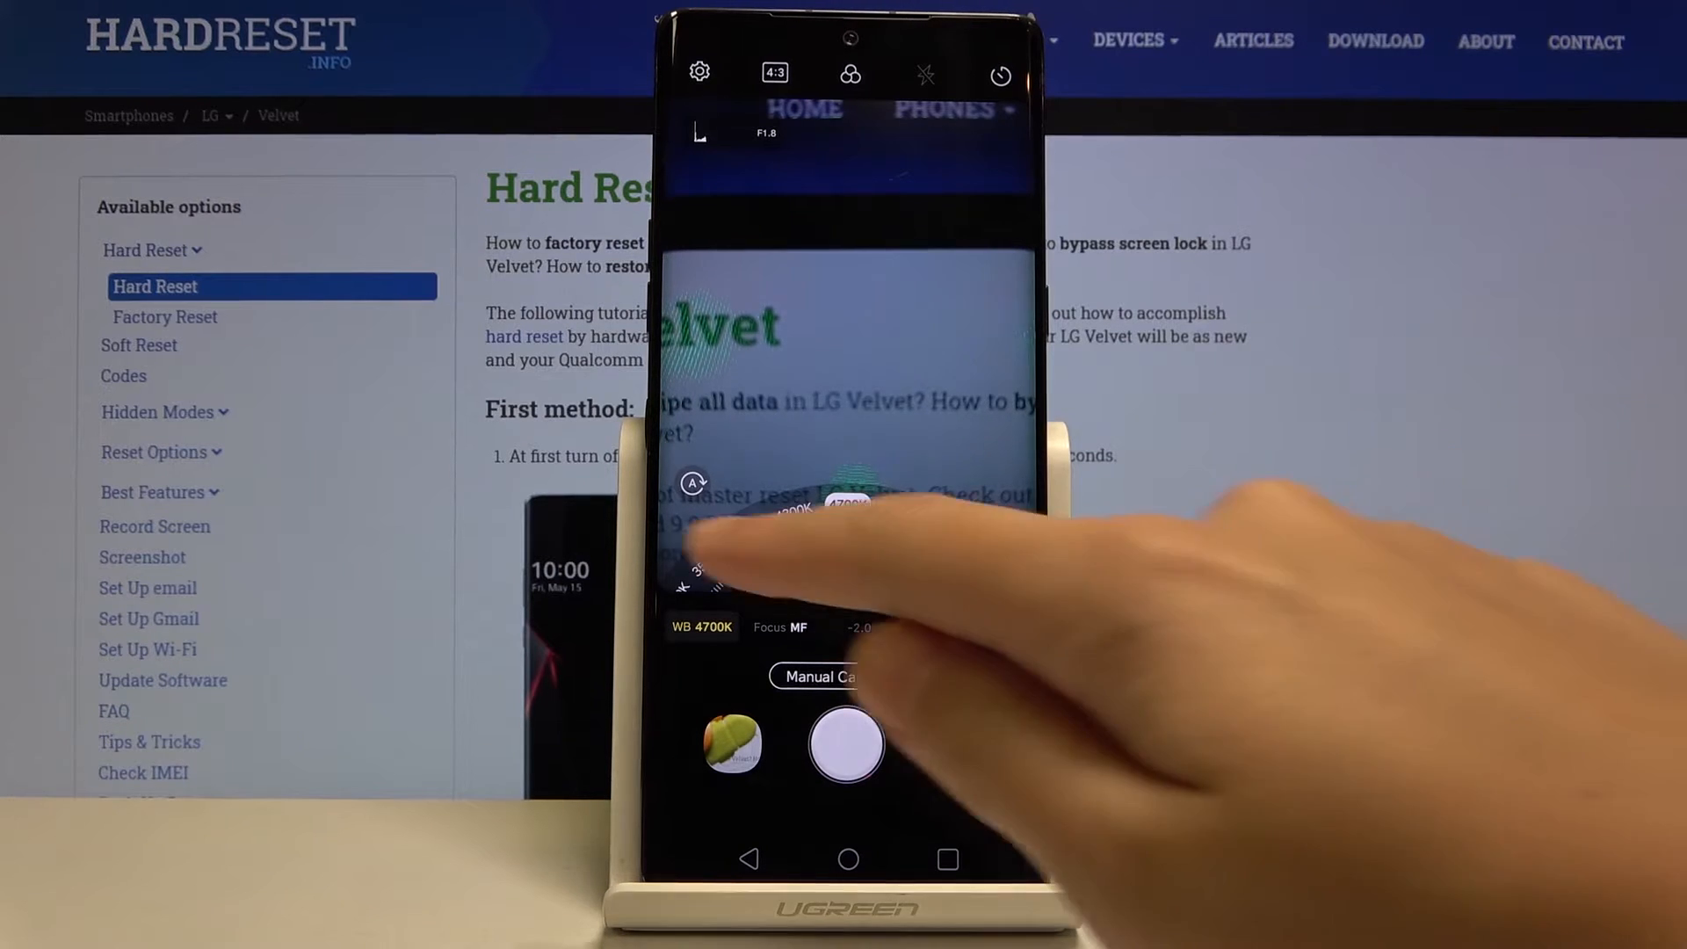
pyautogui.click(701, 626)
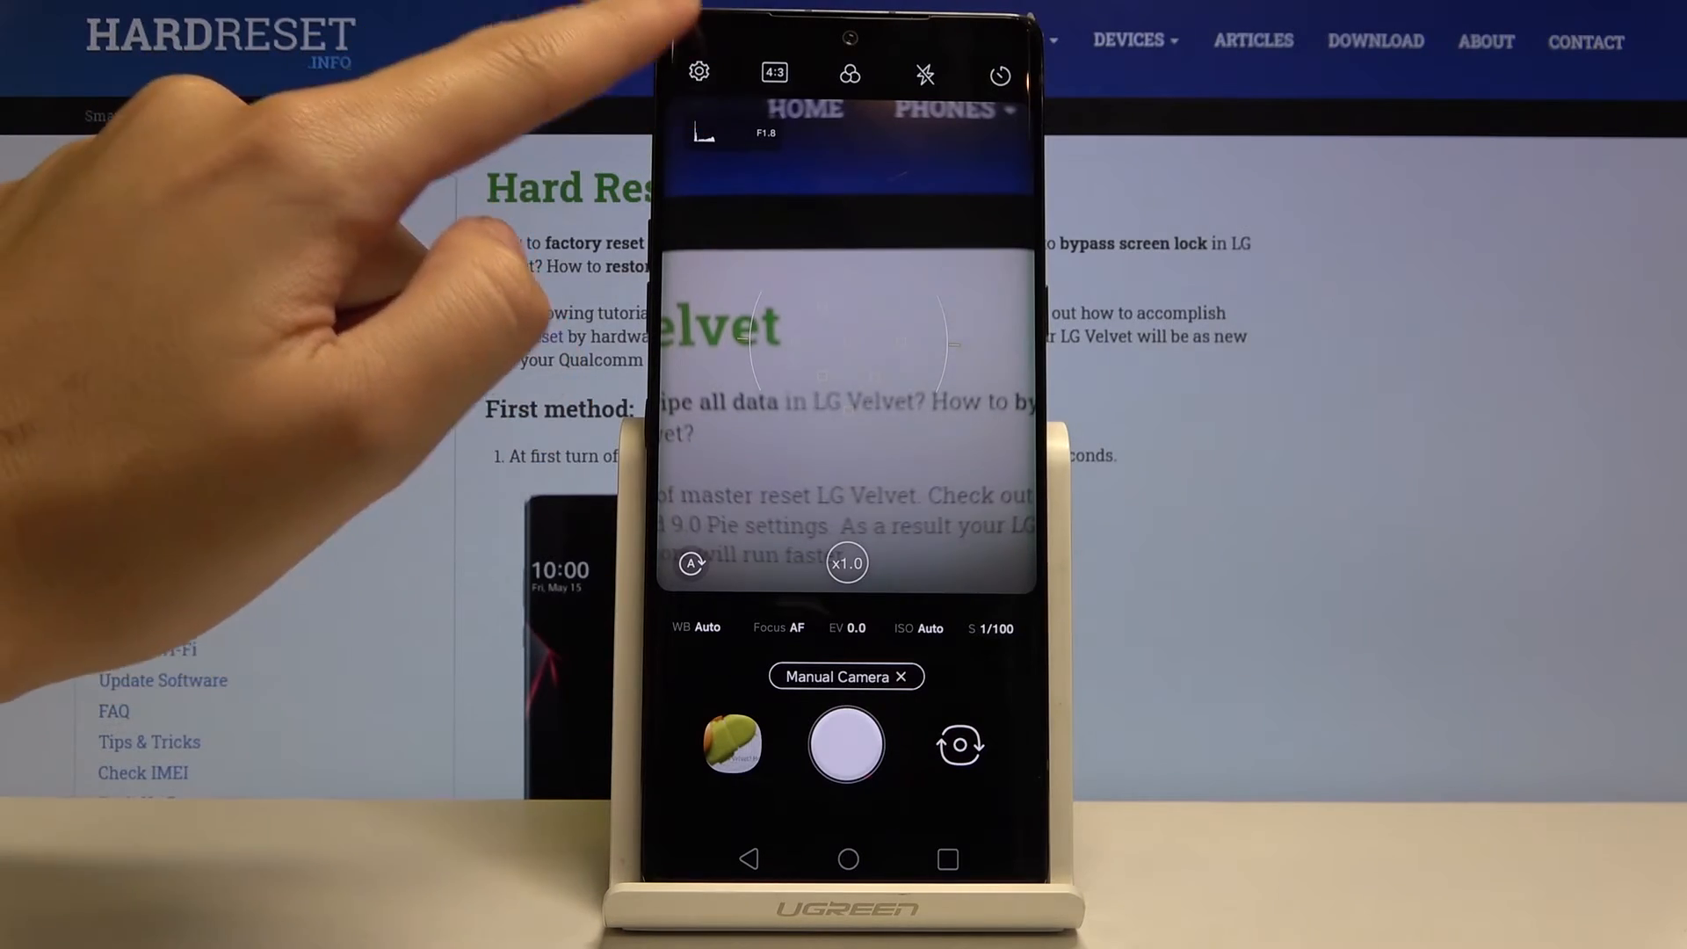
# In camera settings, enable Save as RAW and switch Graphy photos on.
pyautogui.click(698, 72)
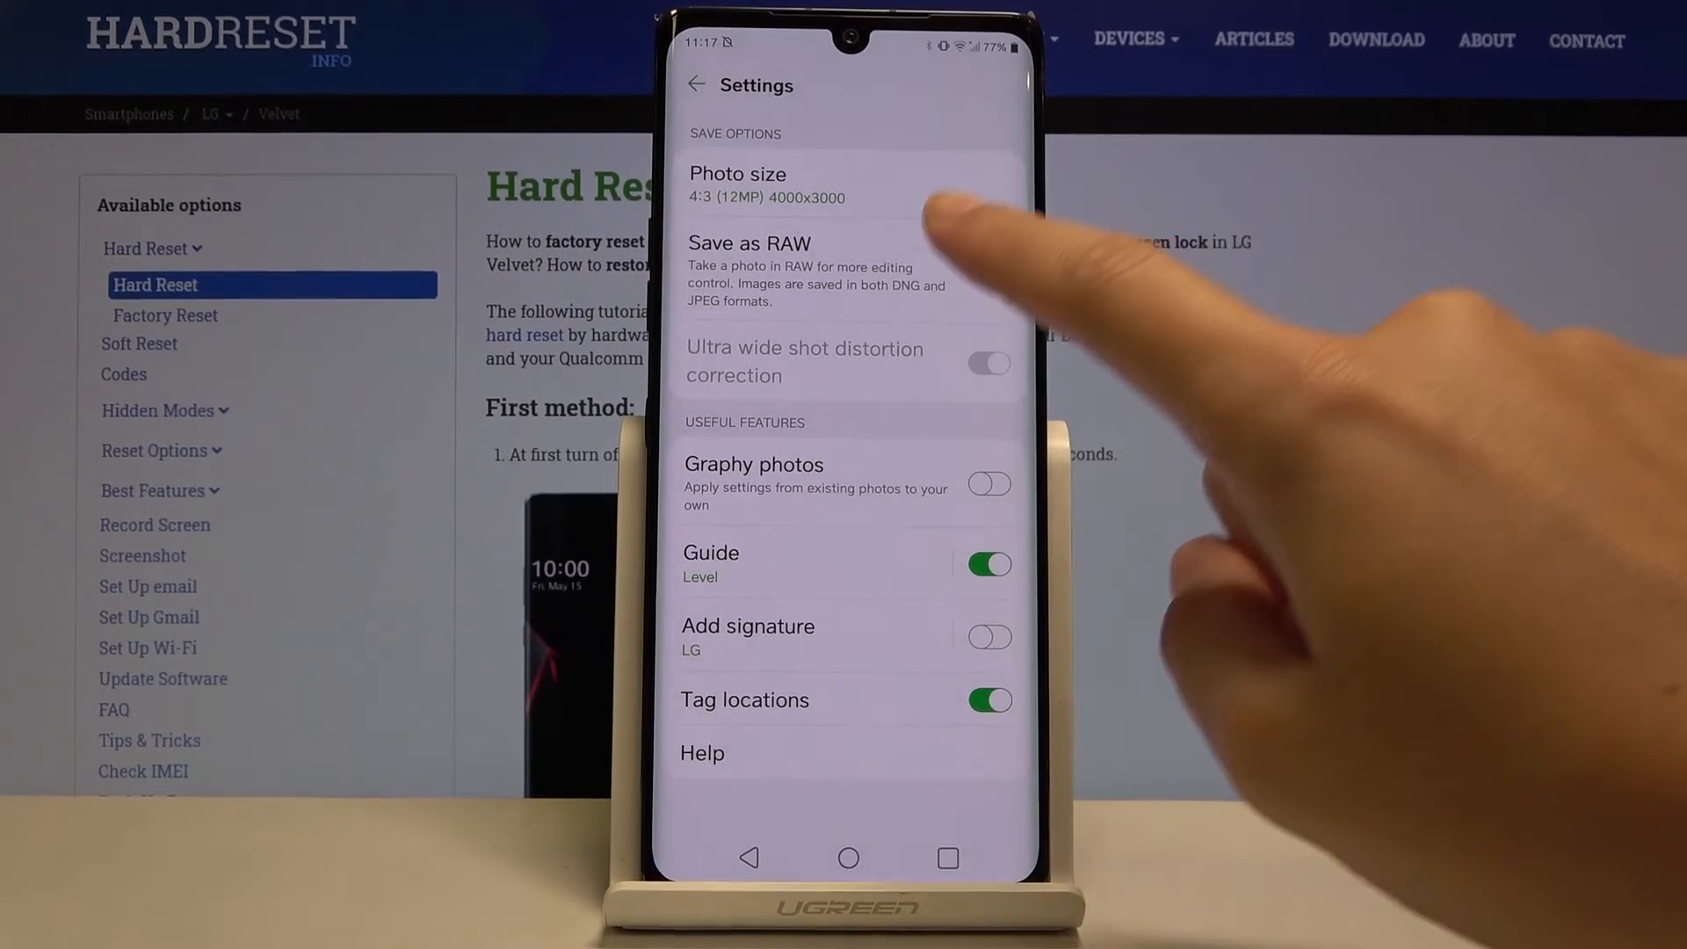
pyautogui.click(986, 275)
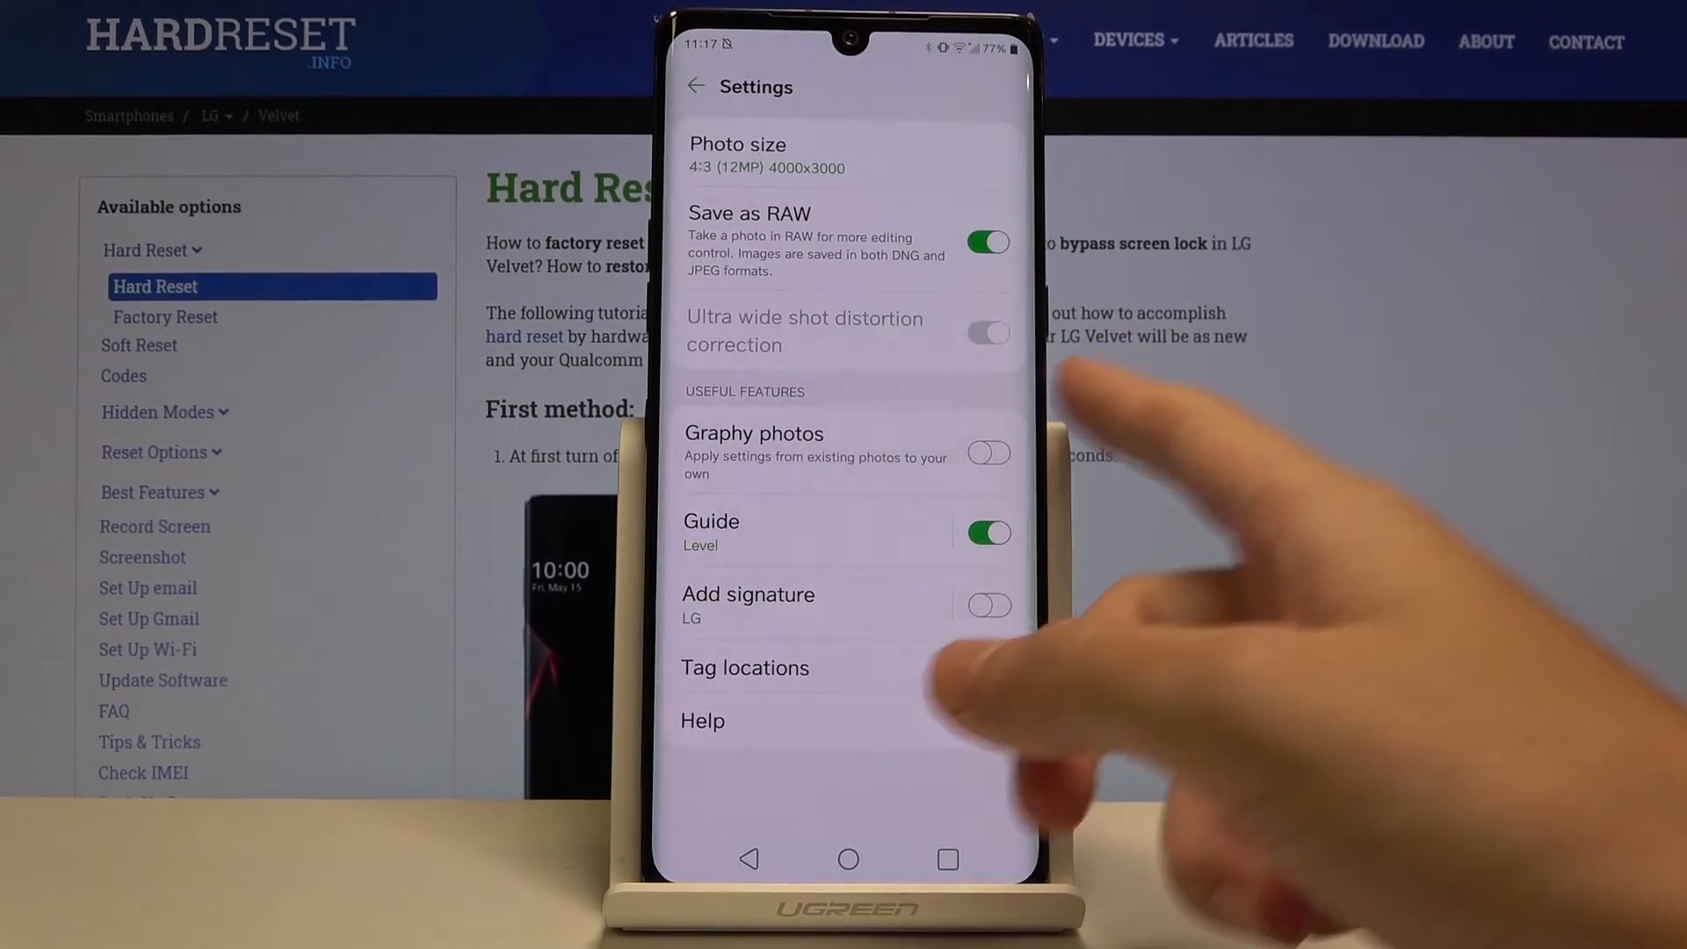
pyautogui.click(986, 668)
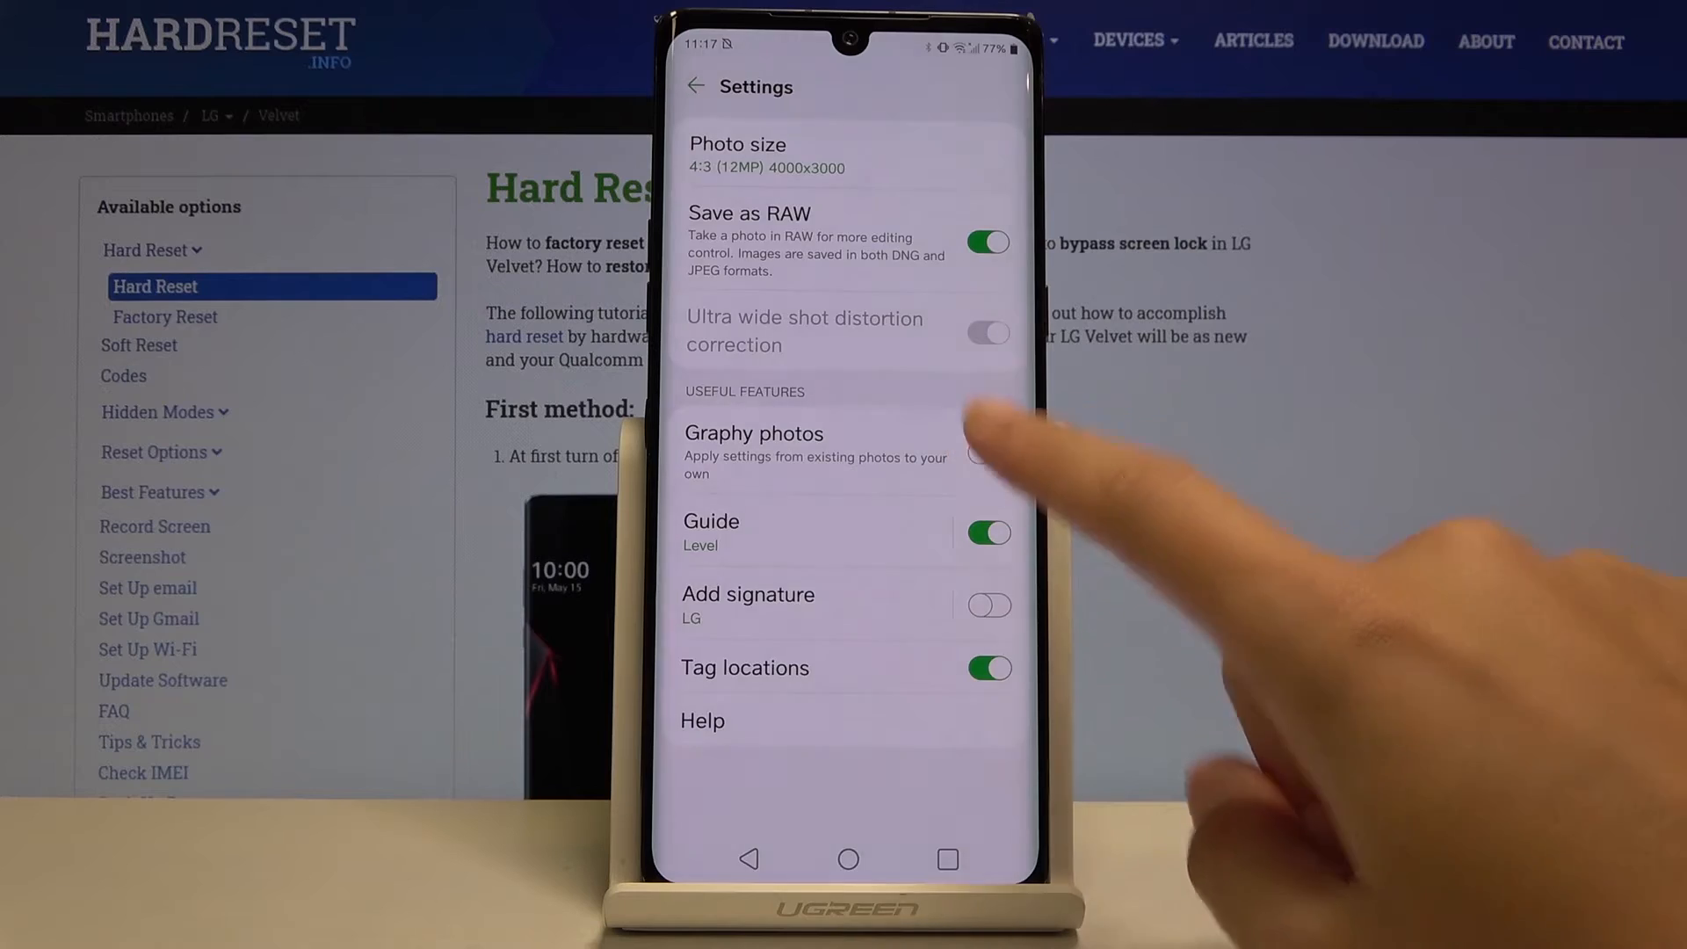
pyautogui.click(985, 454)
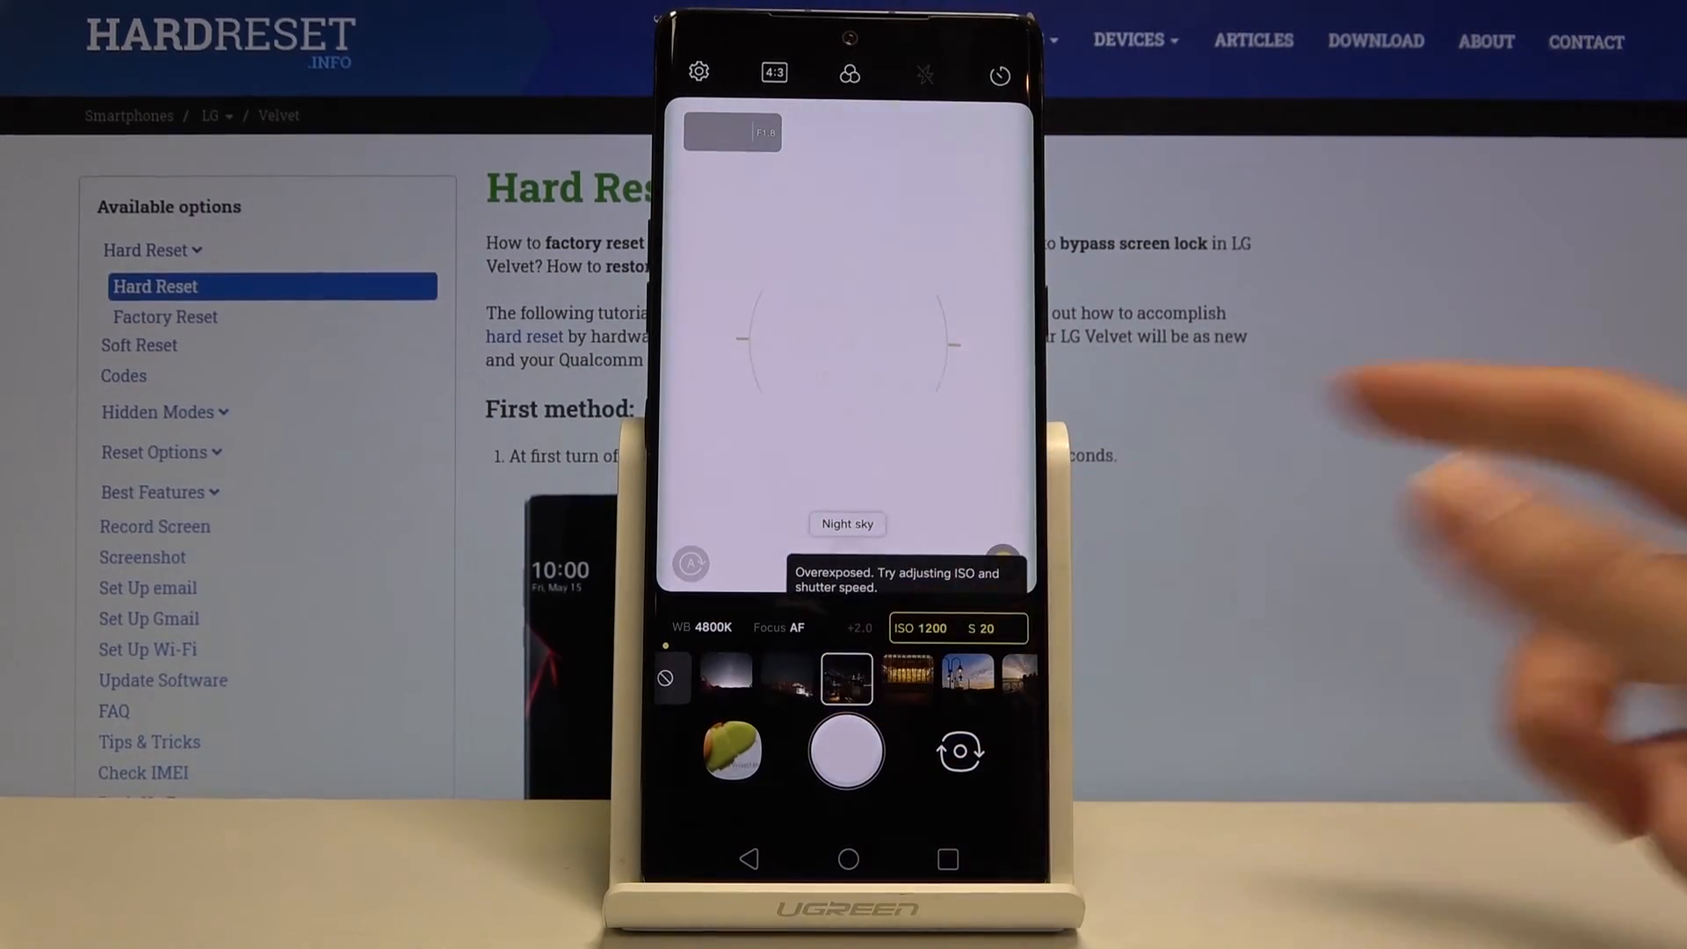
# Apply the Night fall Graphy preset (5000K, 1/688 shutter) and raise ISO to 800.
pyautogui.click(960, 678)
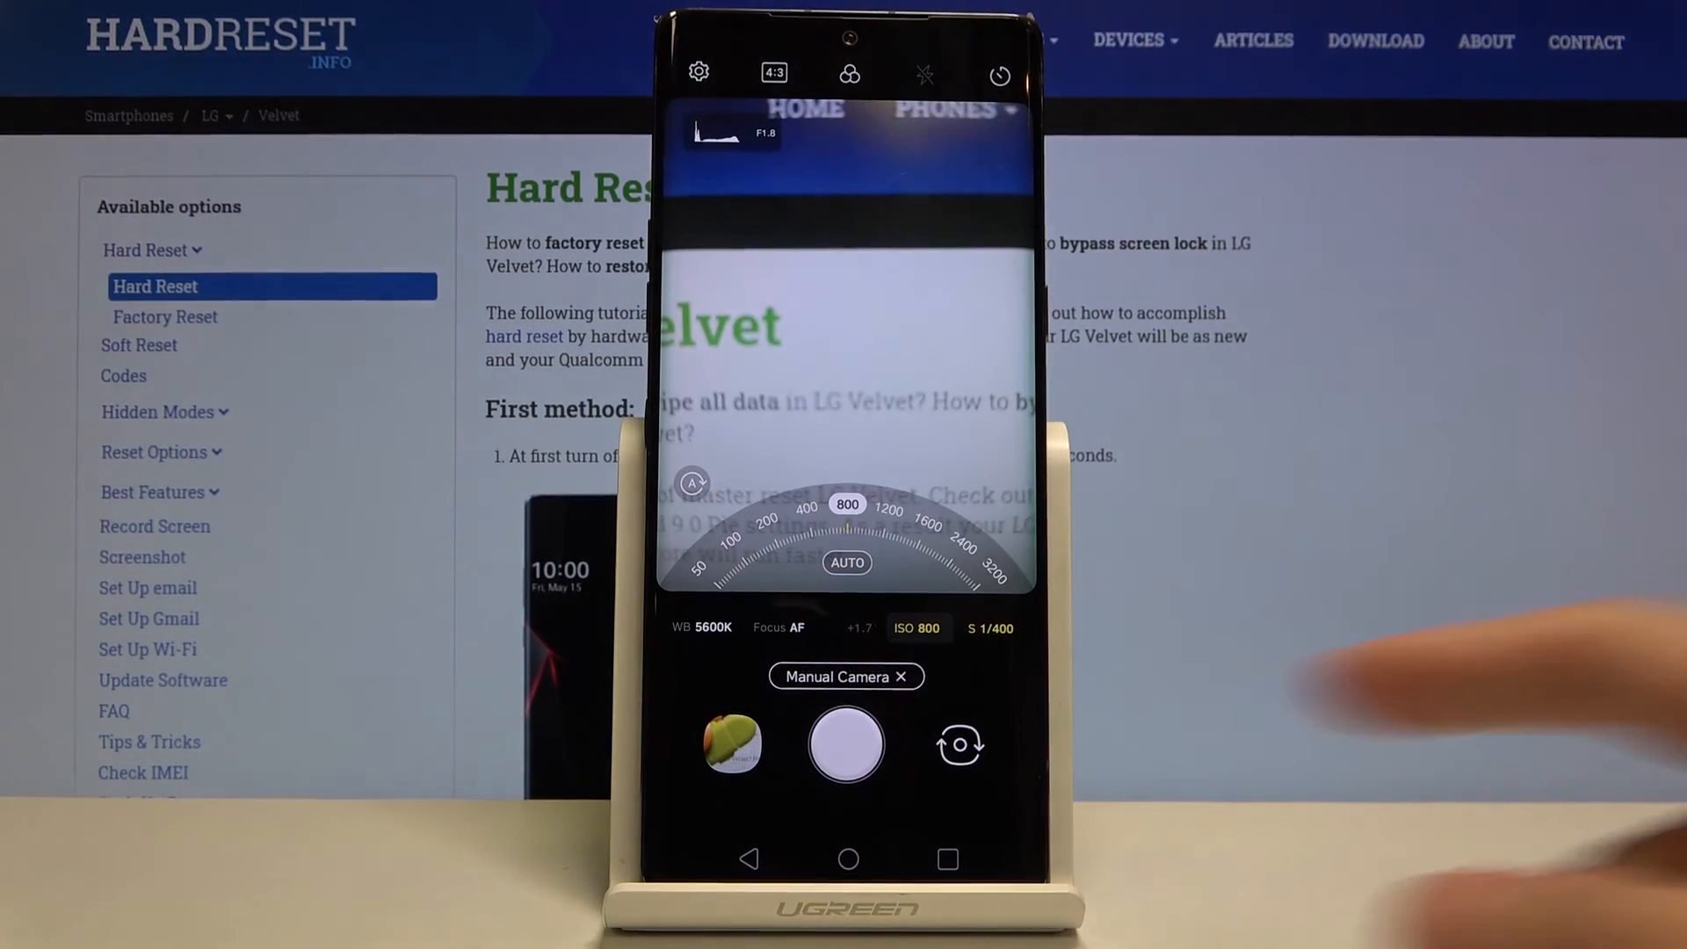
pyautogui.click(935, 418)
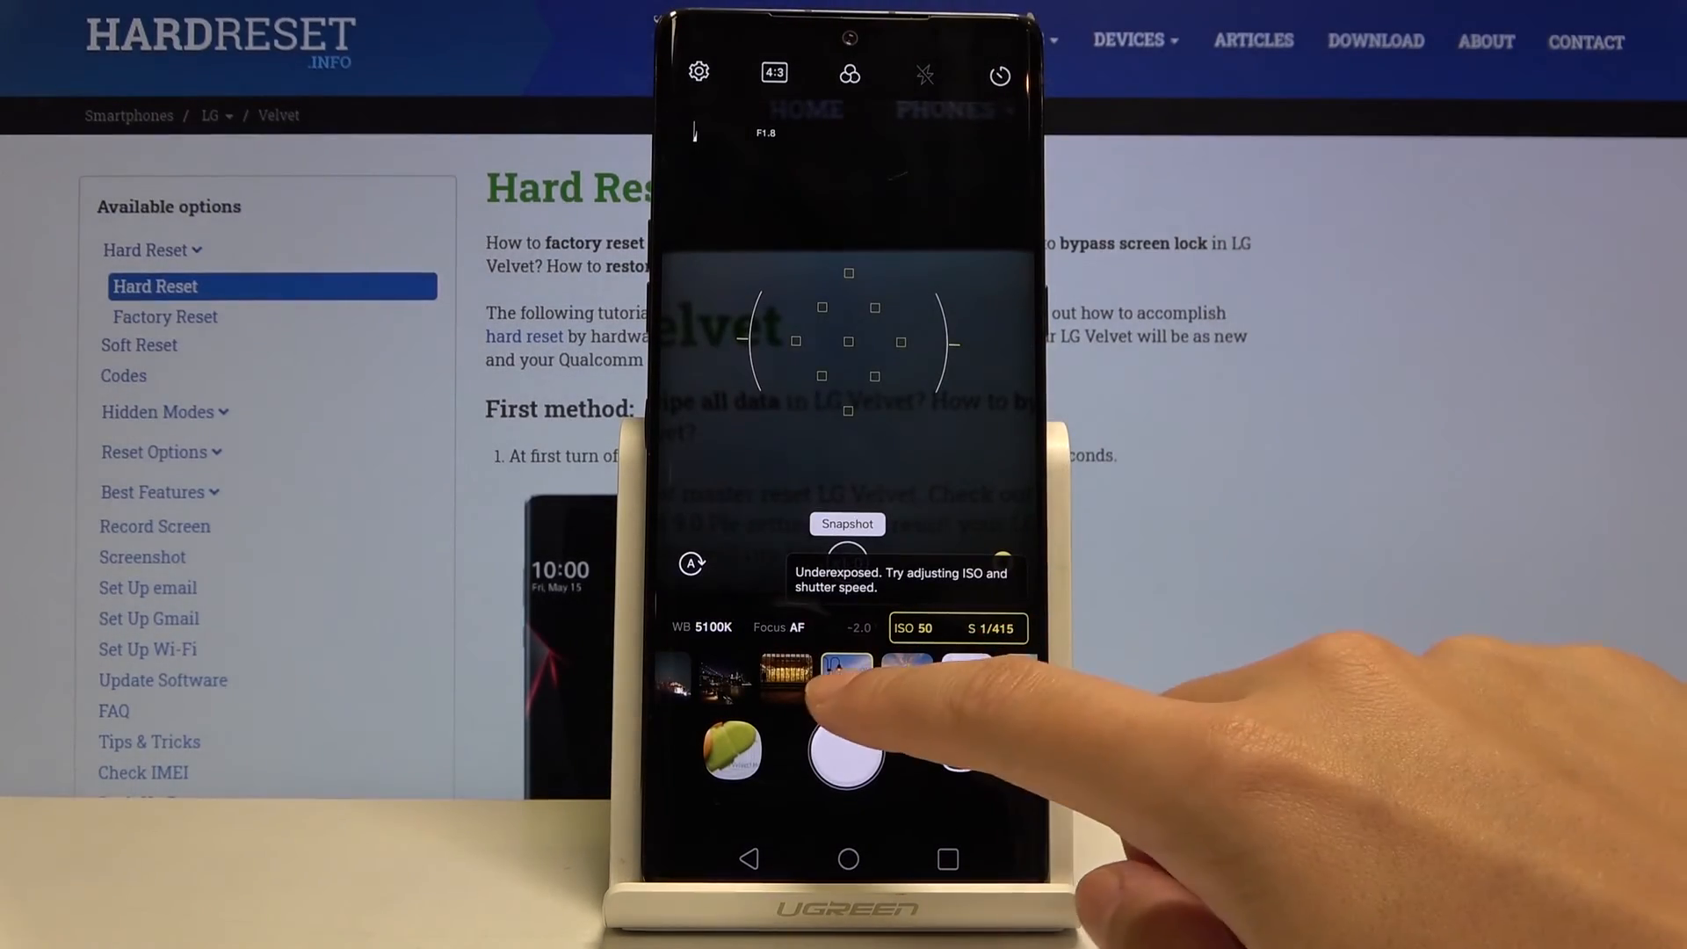
pyautogui.click(847, 667)
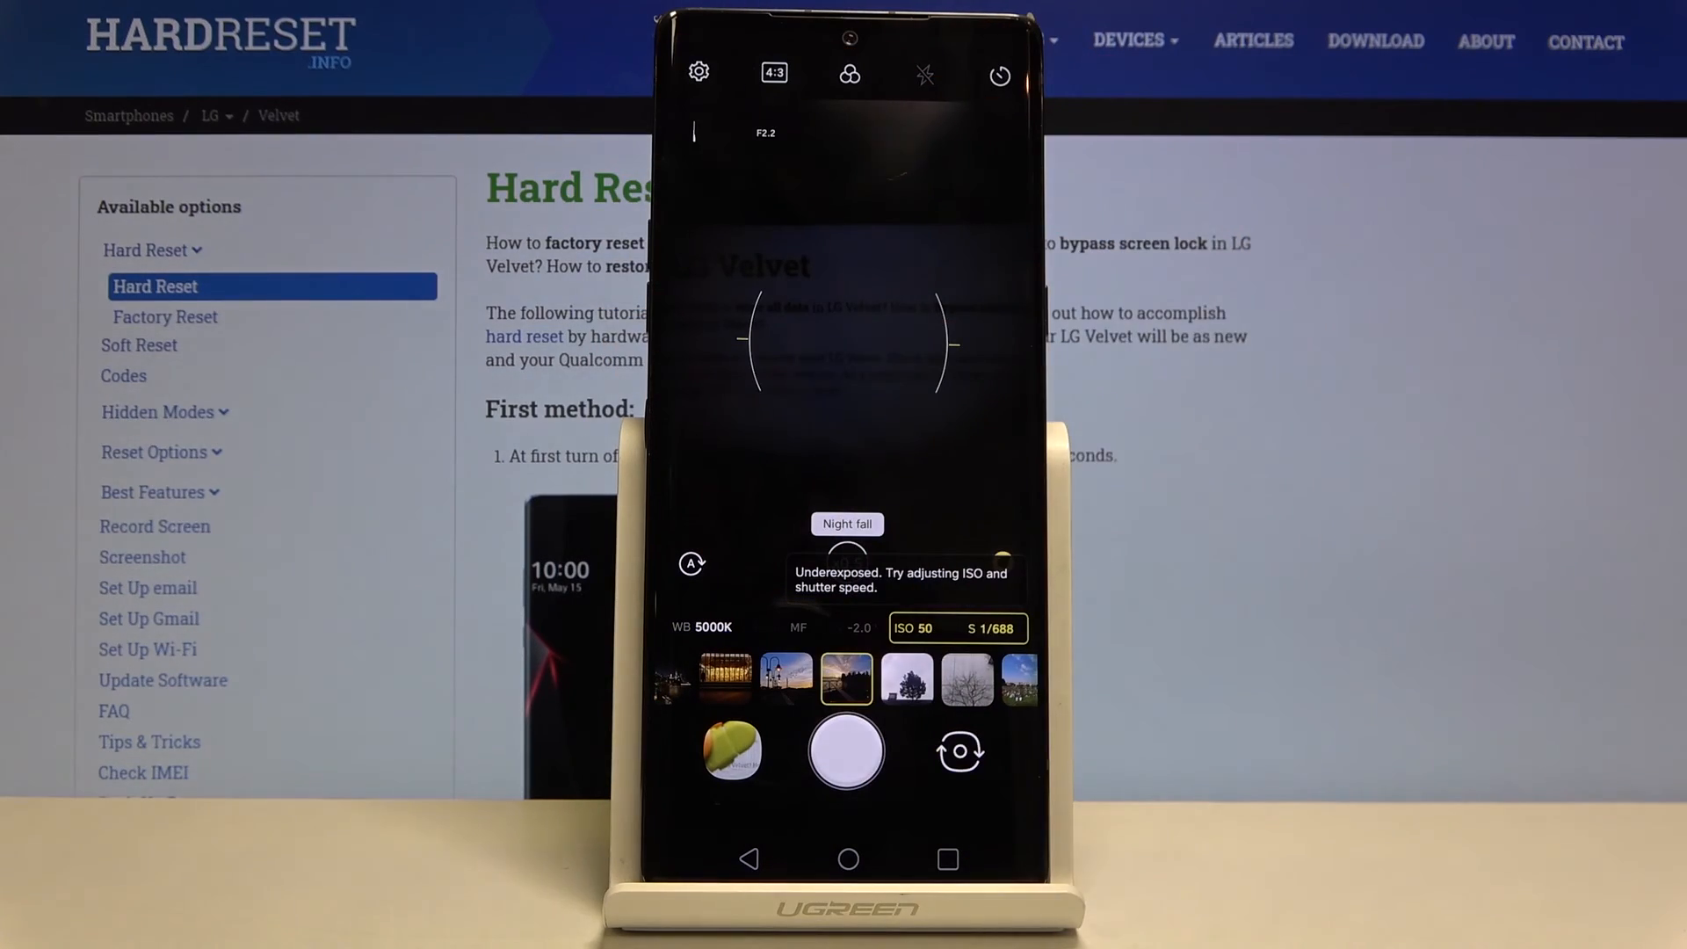
pyautogui.click(914, 627)
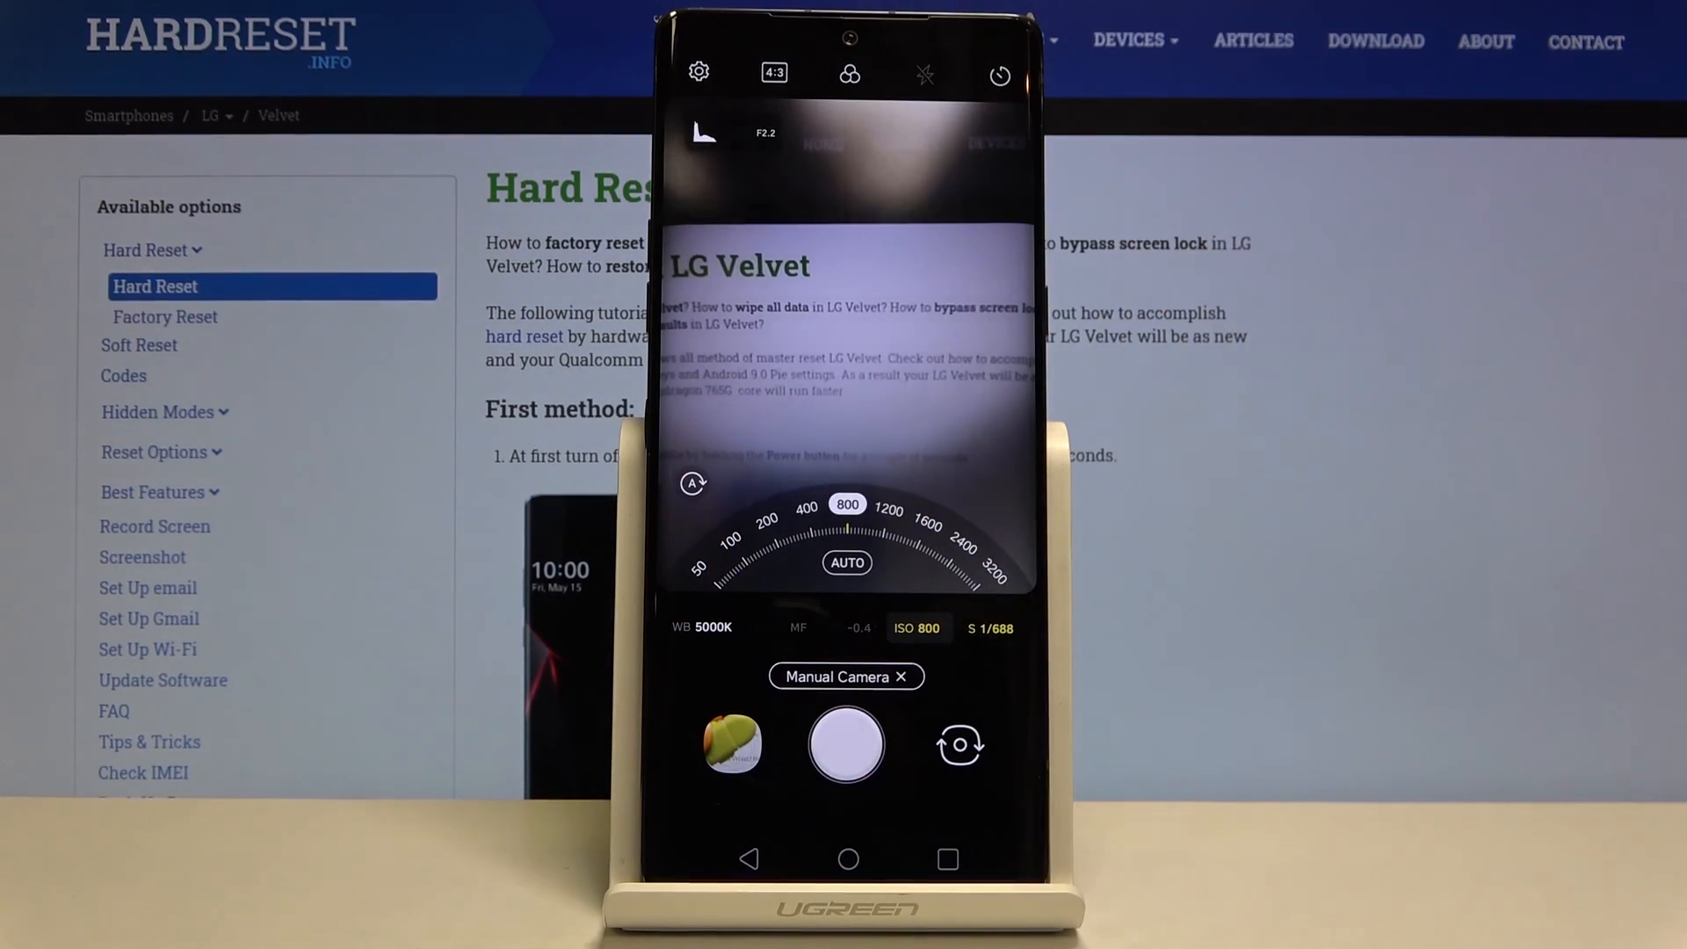
# Take the photo of the LG Velvet page and view it in the gallery.
pyautogui.click(845, 745)
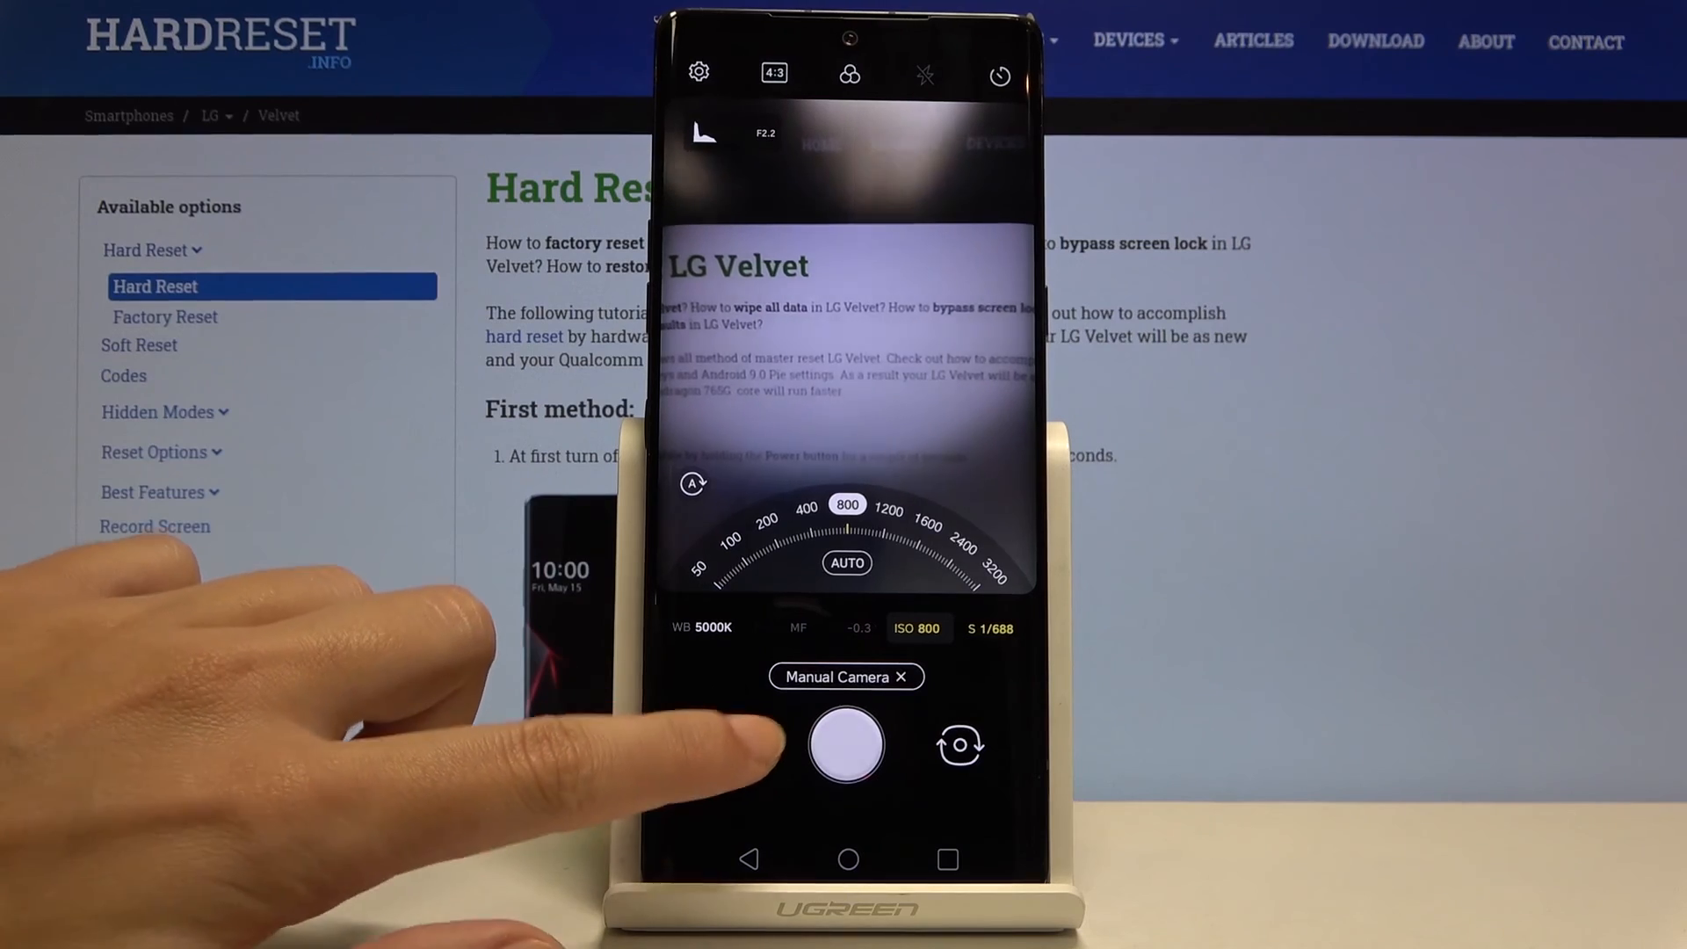
pyautogui.click(845, 745)
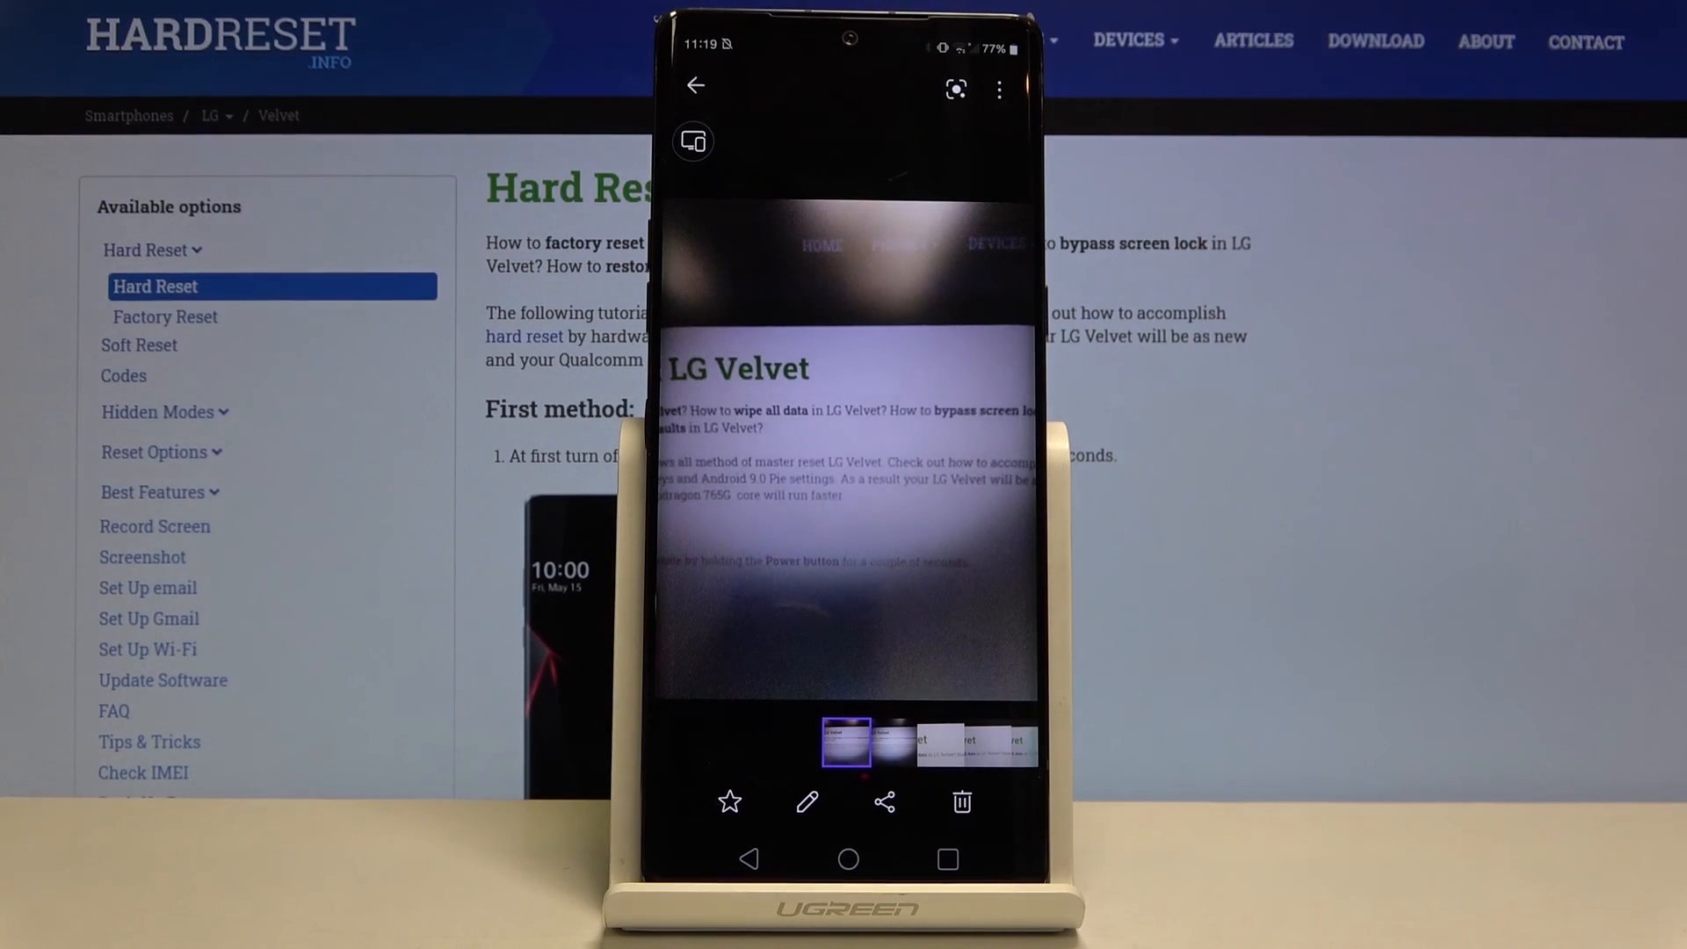